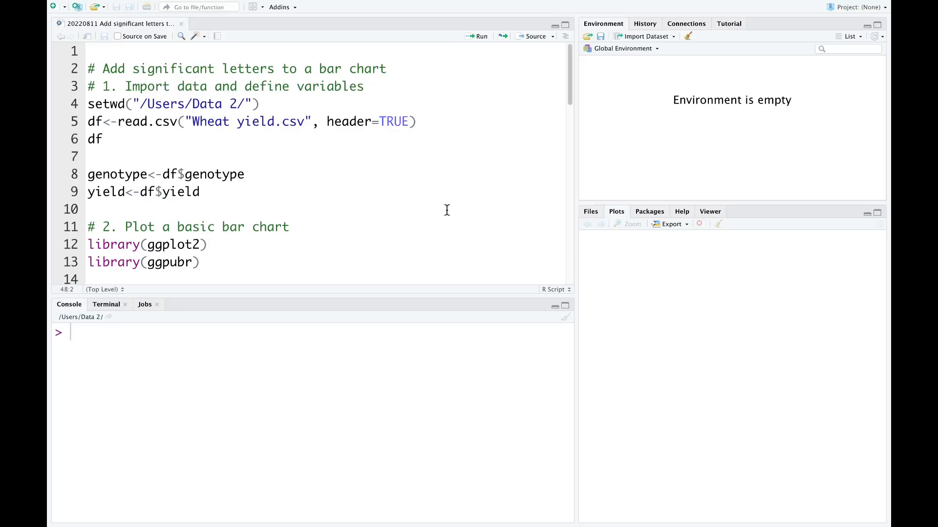
{"action": "mouse_move", "coordinate": [368, 79]}
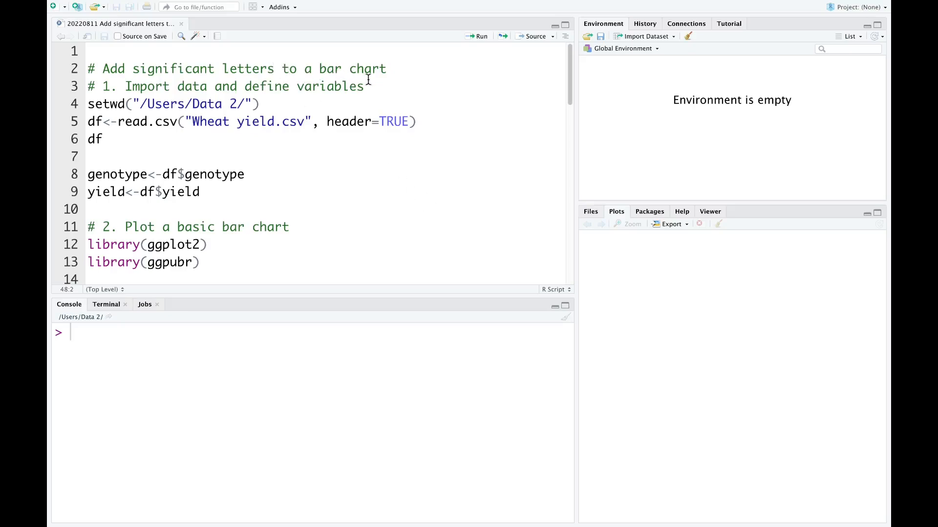
{"action": "mouse_move", "coordinate": [123, 164]}
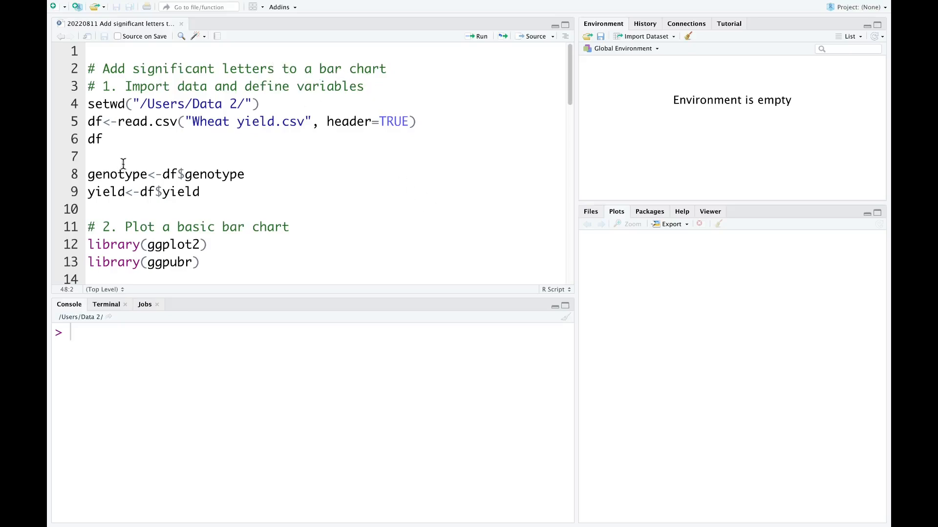
{"action": "mouse_move", "coordinate": [272, 93]}
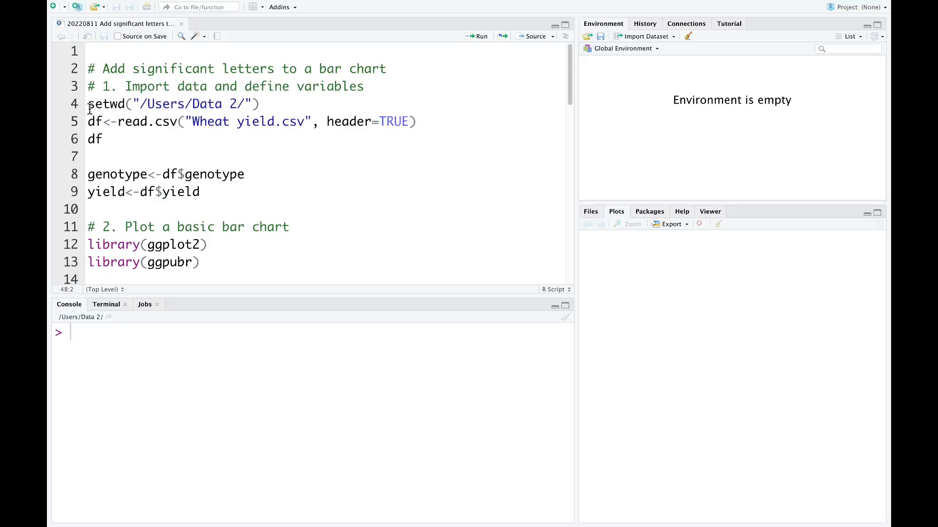
Run setwd, read.csv('Wheat yield.csv') and df to print the 12-row genotype/replicate/yield table.
{"action": "left_click", "coordinate": [477, 36]}
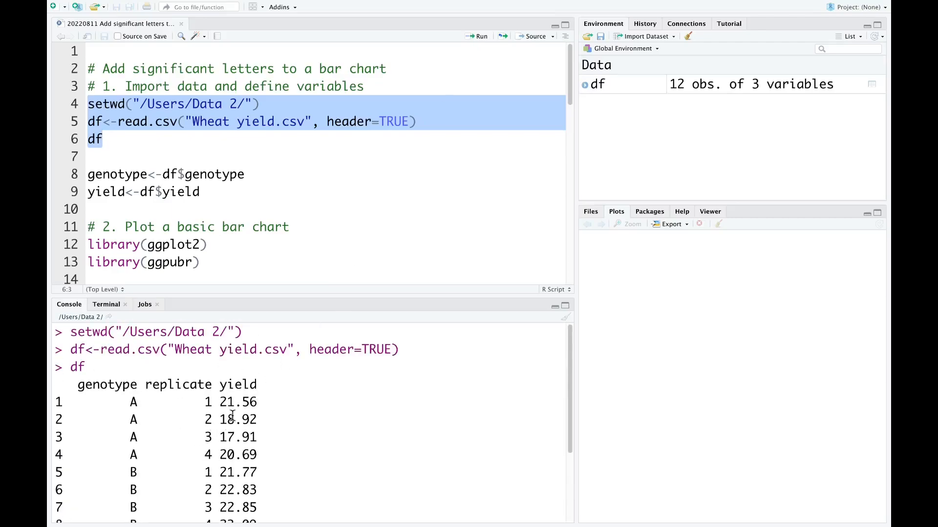
{"action": "left_click", "coordinate": [101, 139]}
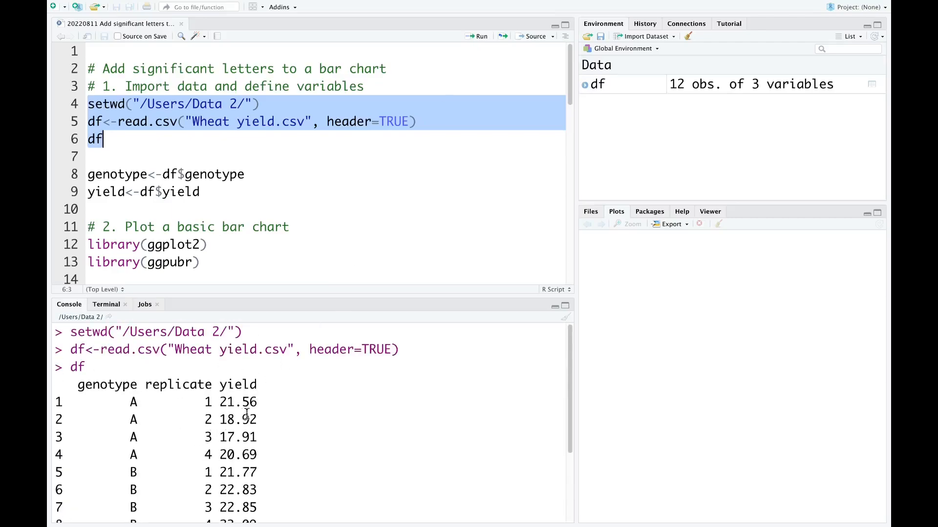
{"action": "mouse_move", "coordinate": [118, 454]}
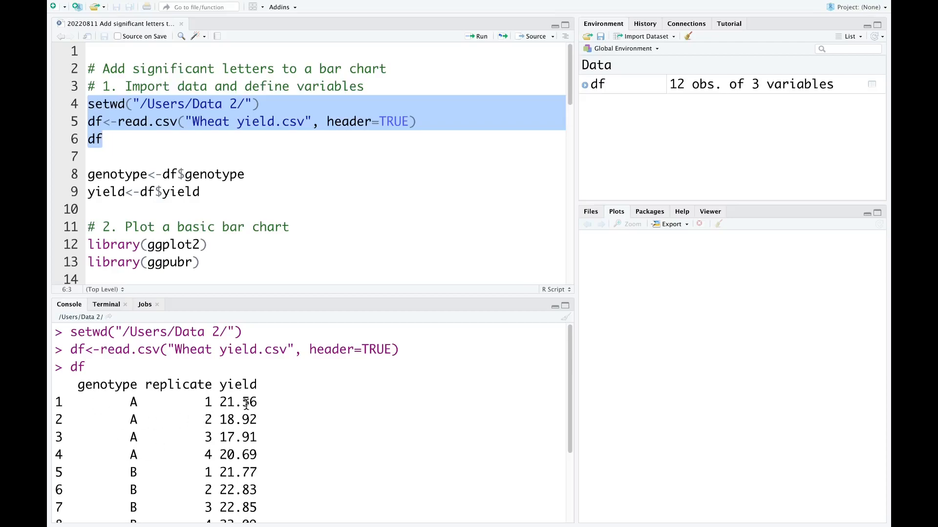
{"action": "mouse_move", "coordinate": [147, 451]}
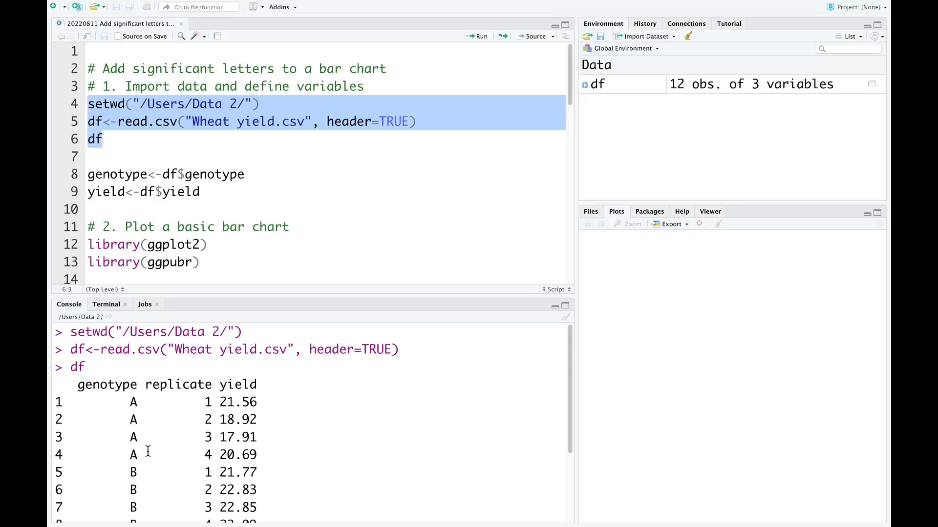
{"action": "scroll", "scroll_direction": "down", "scroll_amount": 3}
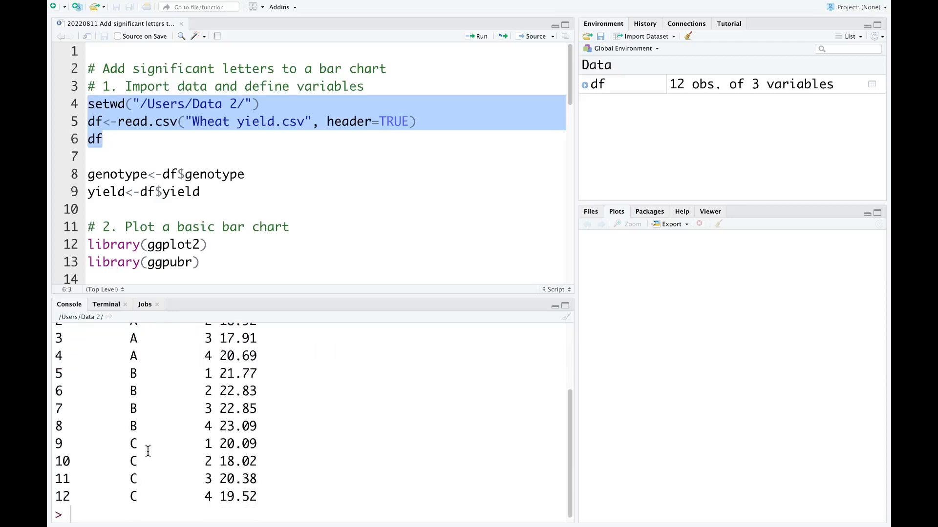
{"action": "scroll", "scroll_direction": "up", "scroll_amount": 3}
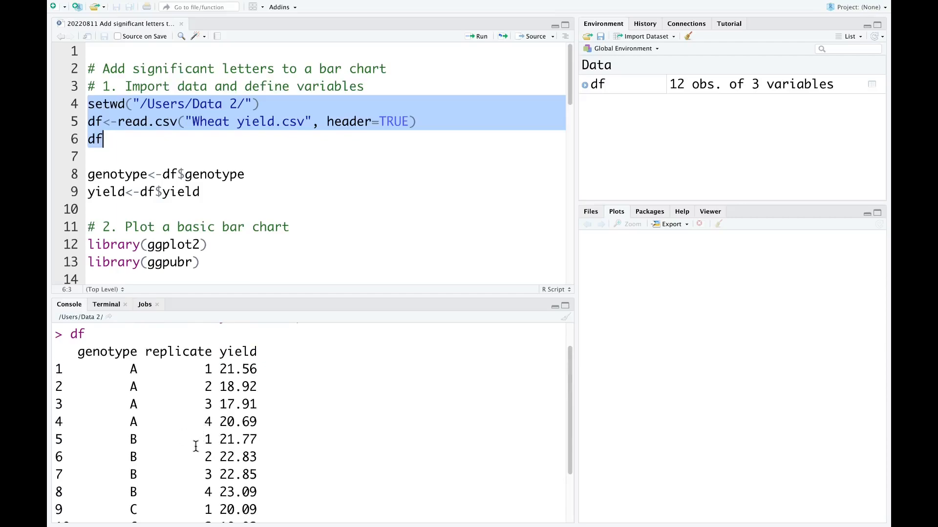
Run the assignments creating the genotype and yield vectors from df's columns.
{"action": "left_click", "coordinate": [88, 174]}
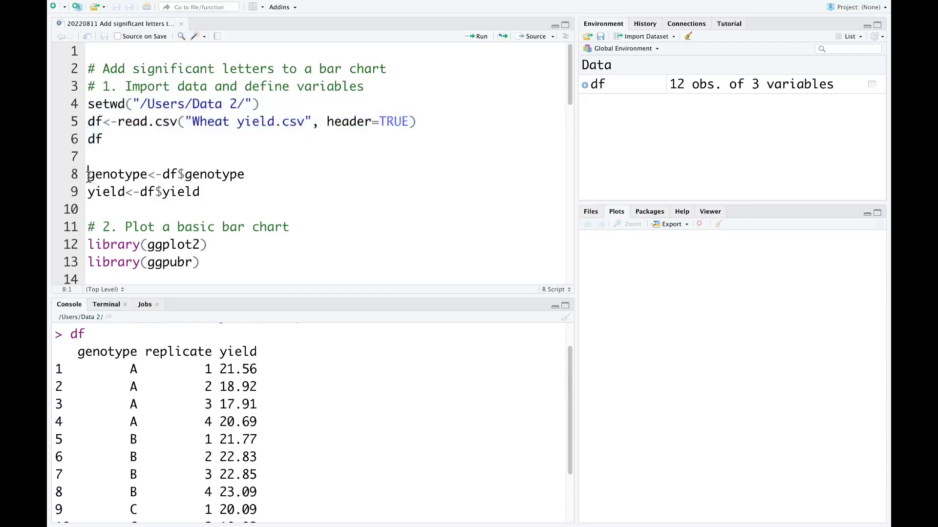
{"action": "left_click_drag", "start_coordinate": [88, 174], "coordinate": [200, 192]}
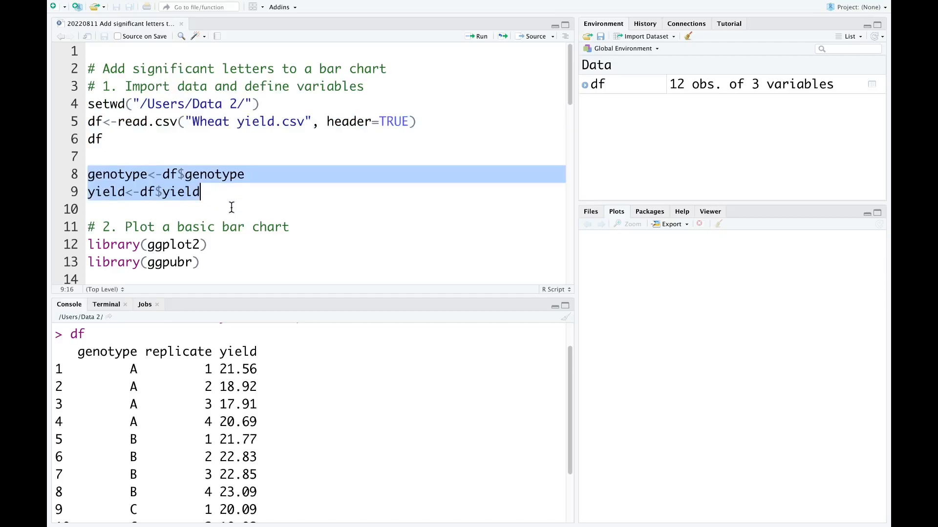
{"action": "left_click", "coordinate": [479, 36]}
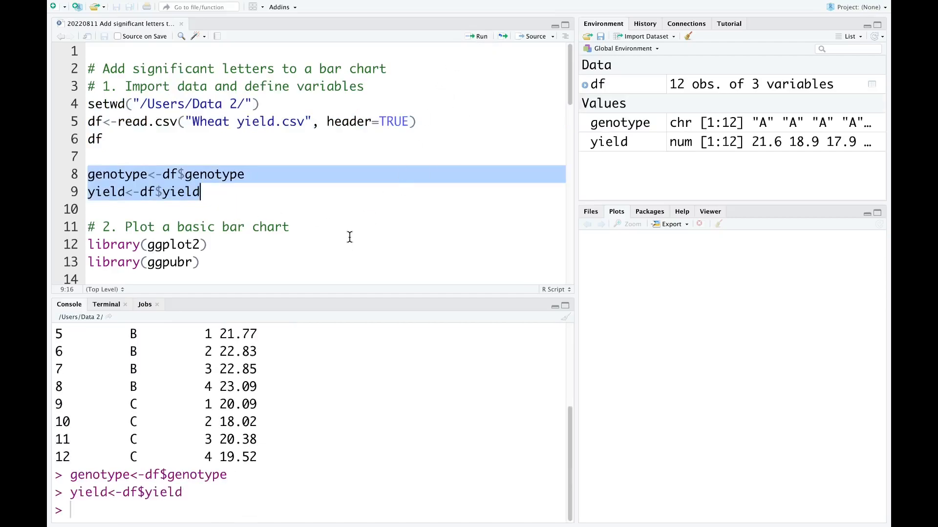
{"action": "scroll", "scroll_direction": "down", "scroll_amount": 3}
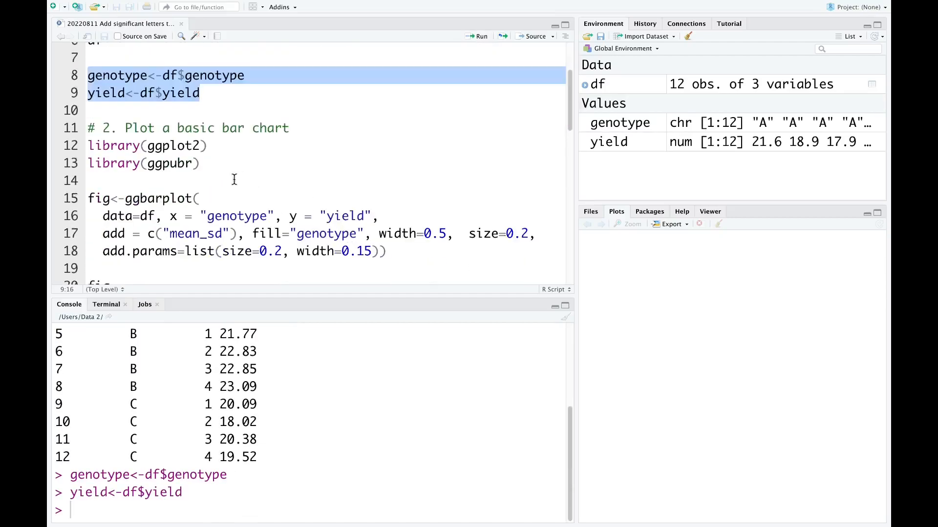
{"action": "mouse_move", "coordinate": [247, 174]}
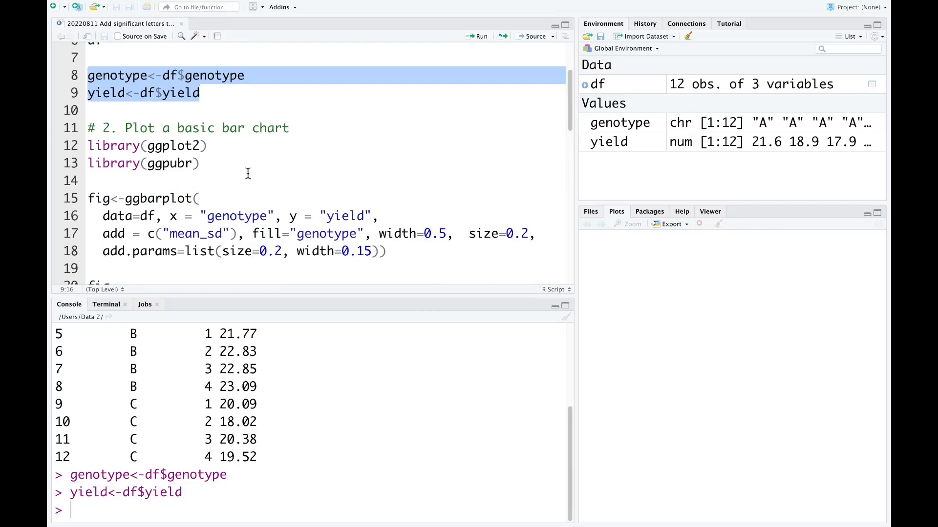
{"action": "mouse_move", "coordinate": [116, 149]}
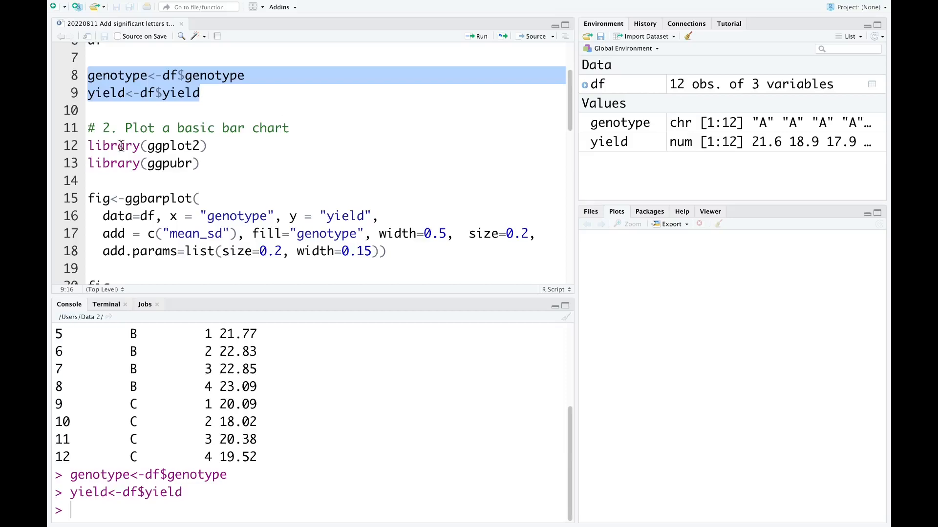
Run library(ggplot2) and library(ggpubr) to load the plotting packages.
{"action": "left_click", "coordinate": [200, 94]}
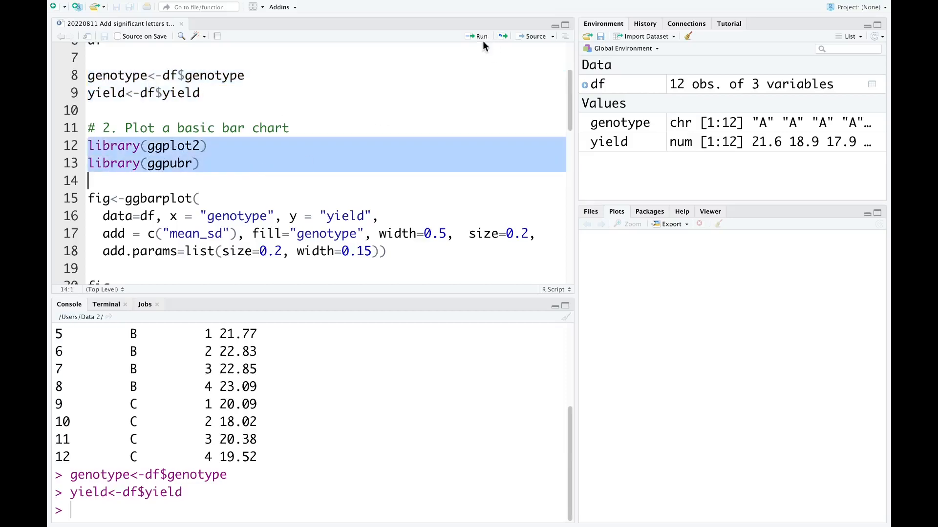
{"action": "left_click", "coordinate": [481, 36]}
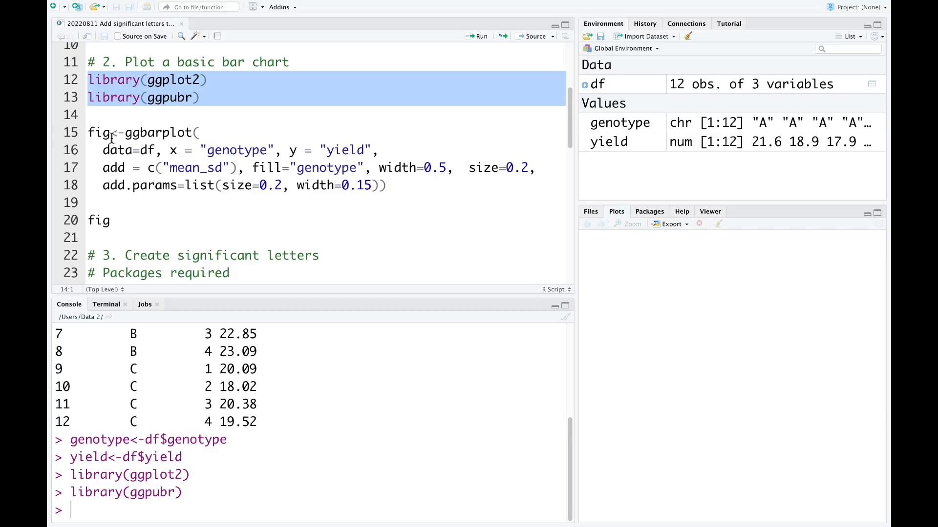
{"action": "left_click", "coordinate": [89, 115]}
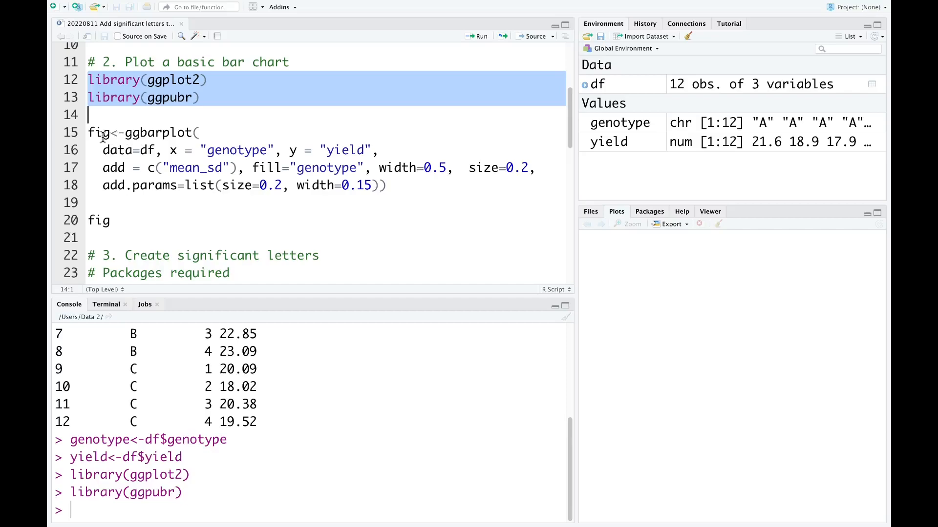
{"action": "mouse_move", "coordinate": [166, 150]}
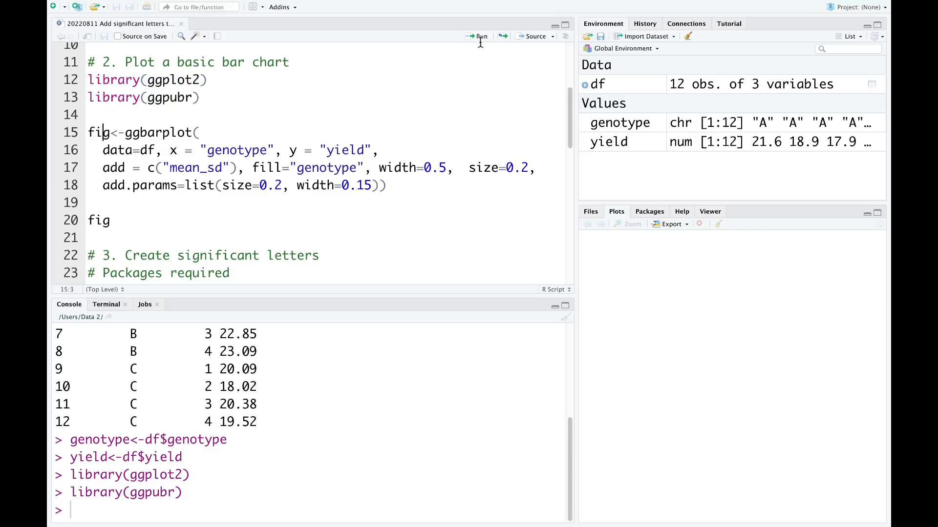
{"action": "left_click", "coordinate": [478, 37]}
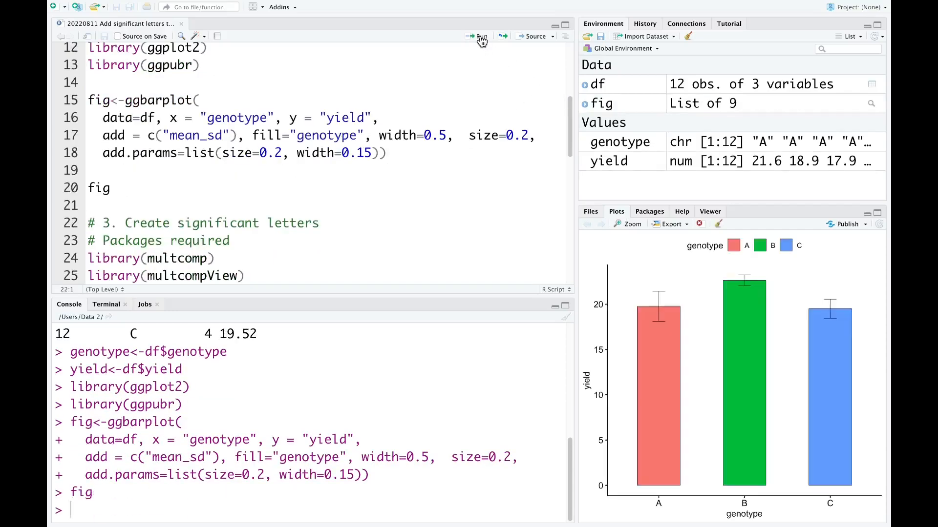
{"action": "mouse_move", "coordinate": [743, 492]}
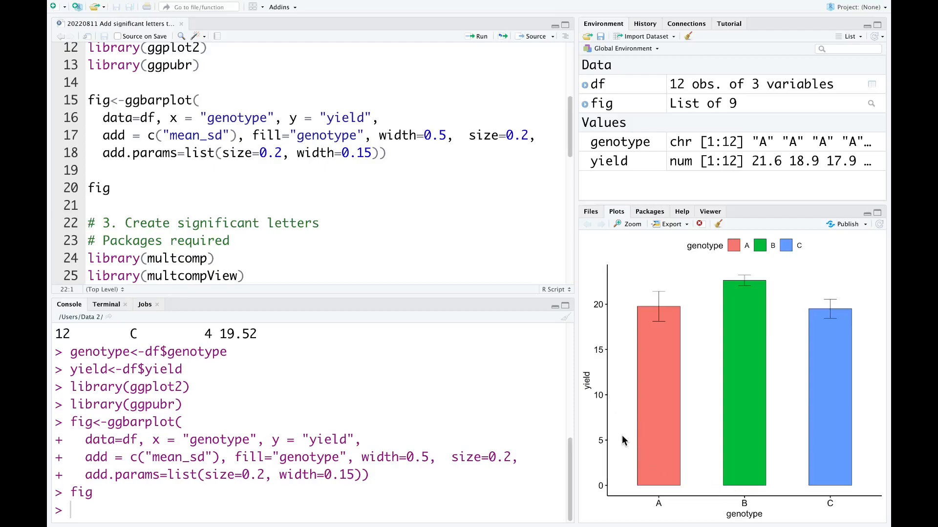
{"action": "mouse_move", "coordinate": [681, 425]}
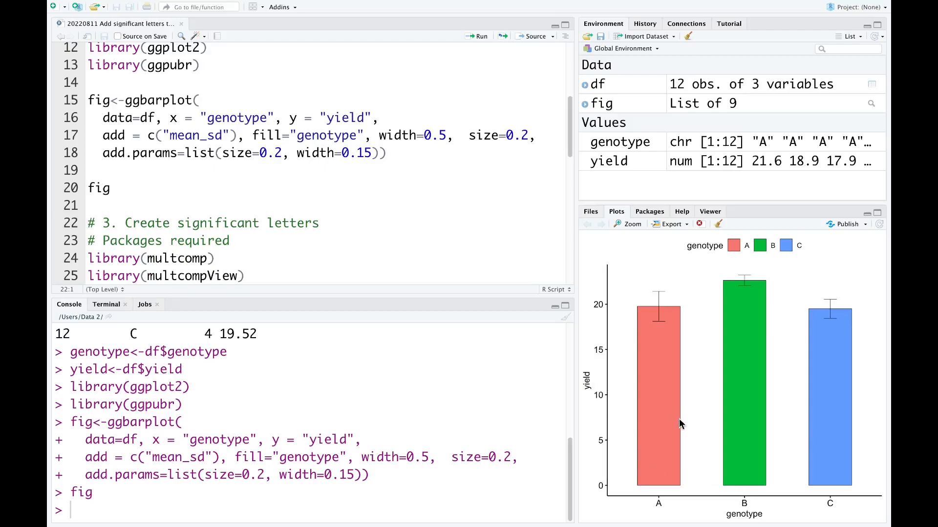
{"action": "mouse_move", "coordinate": [713, 443]}
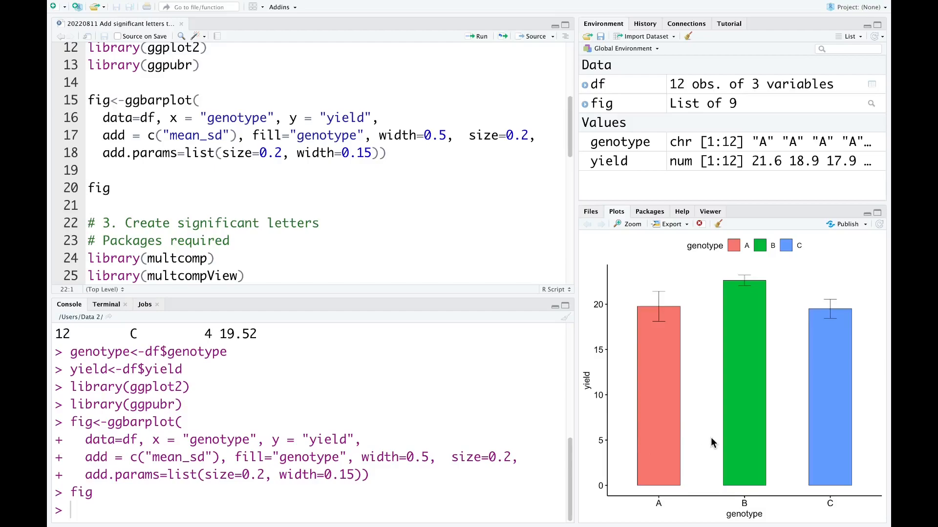
{"action": "mouse_move", "coordinate": [749, 313]}
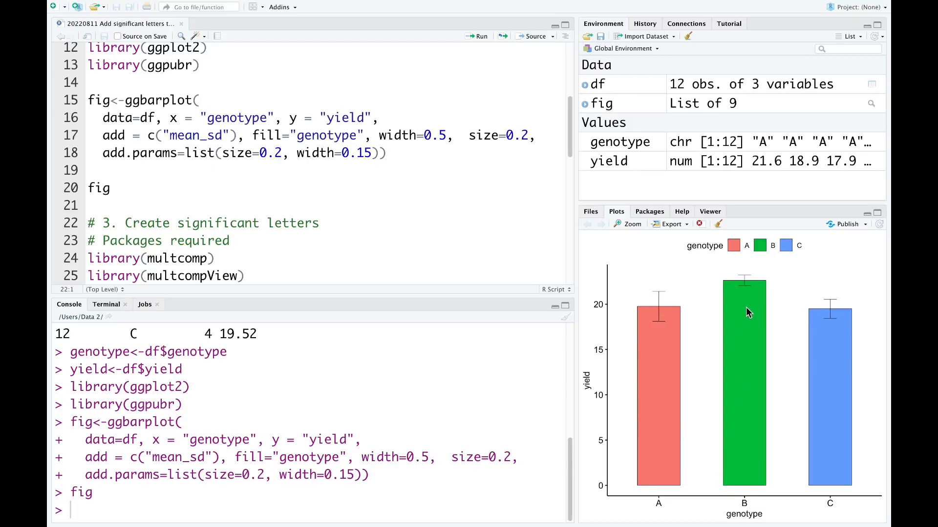
{"action": "mouse_move", "coordinate": [746, 519]}
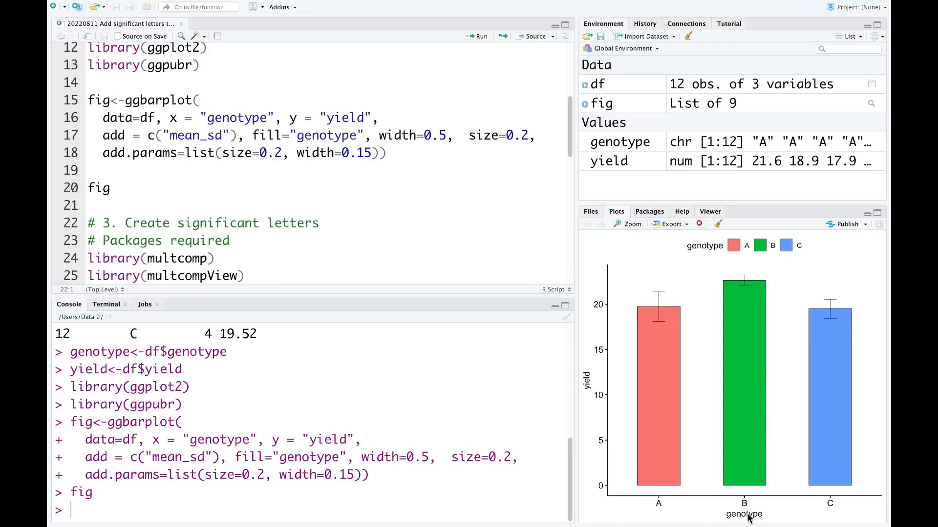
{"action": "mouse_move", "coordinate": [660, 511]}
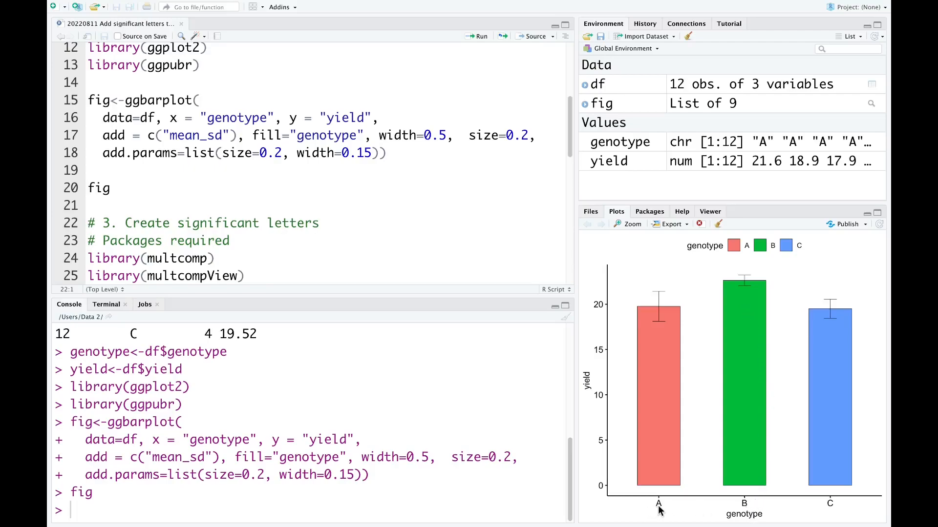
{"action": "mouse_move", "coordinate": [720, 375]}
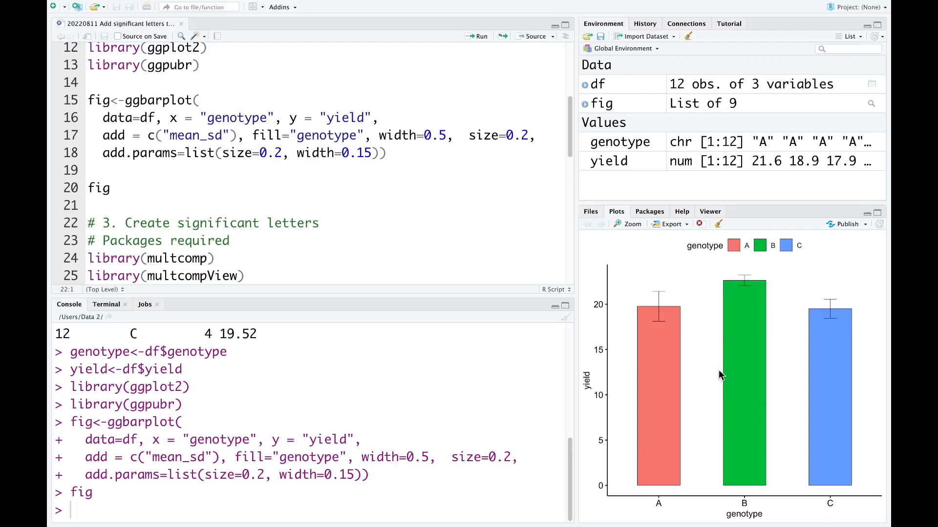
{"action": "mouse_move", "coordinate": [746, 372]}
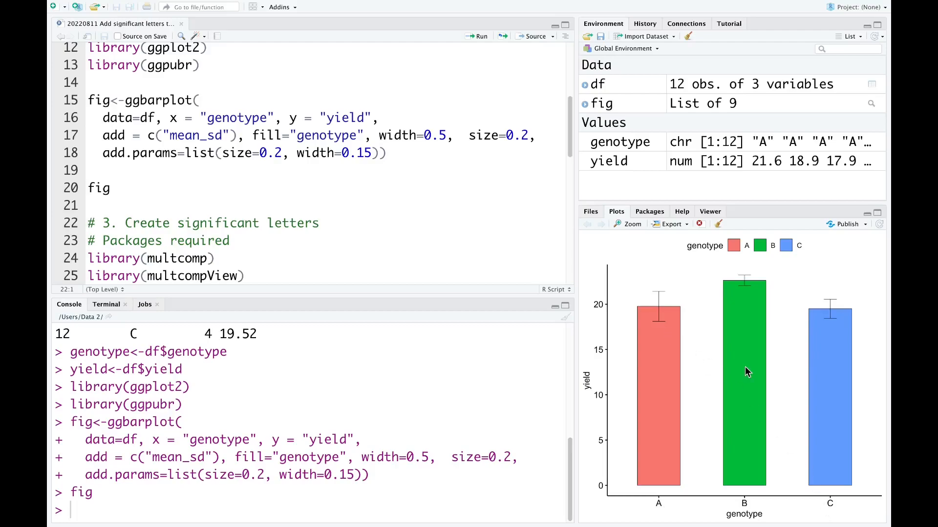
{"action": "mouse_move", "coordinate": [764, 453]}
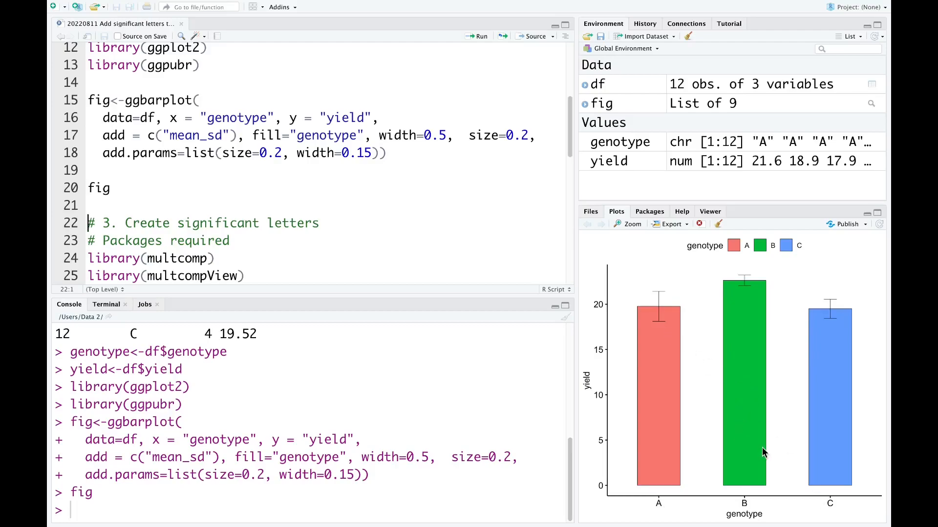
{"action": "mouse_move", "coordinate": [795, 308]}
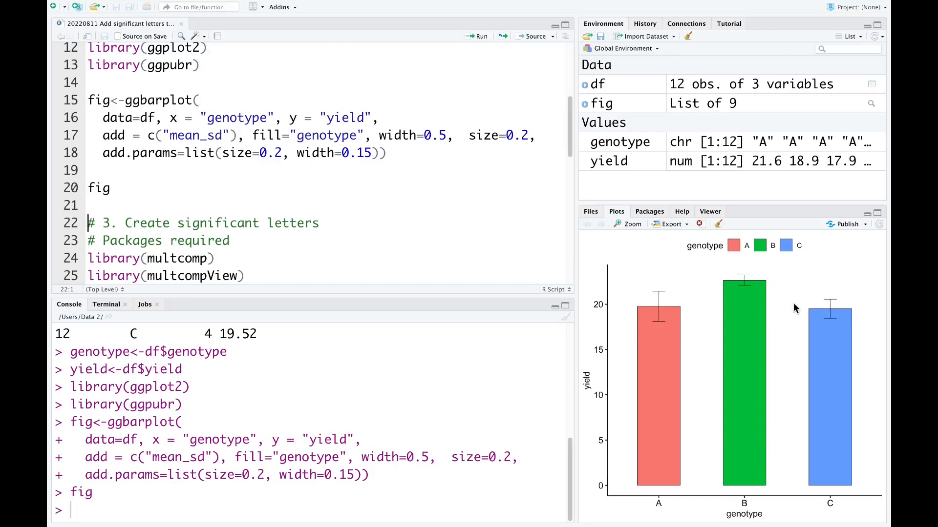
{"action": "mouse_move", "coordinate": [722, 302]}
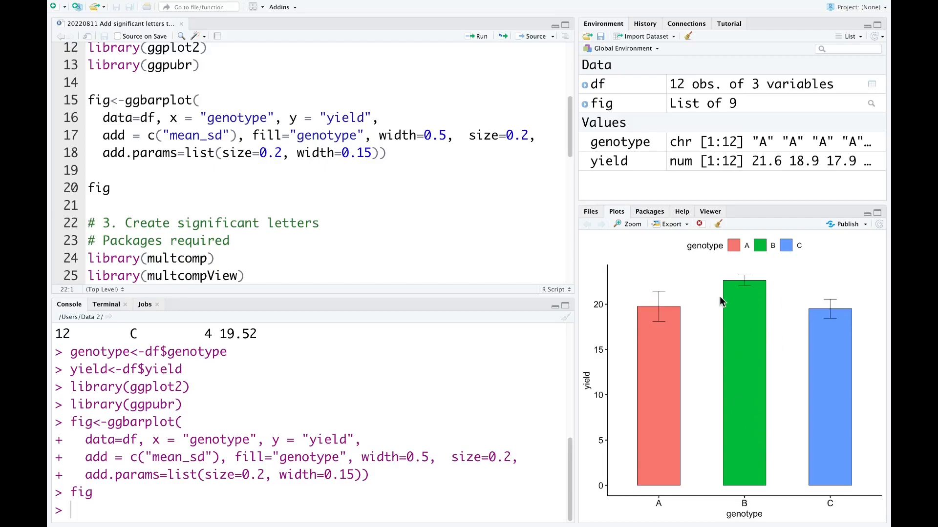
{"action": "mouse_move", "coordinate": [739, 369]}
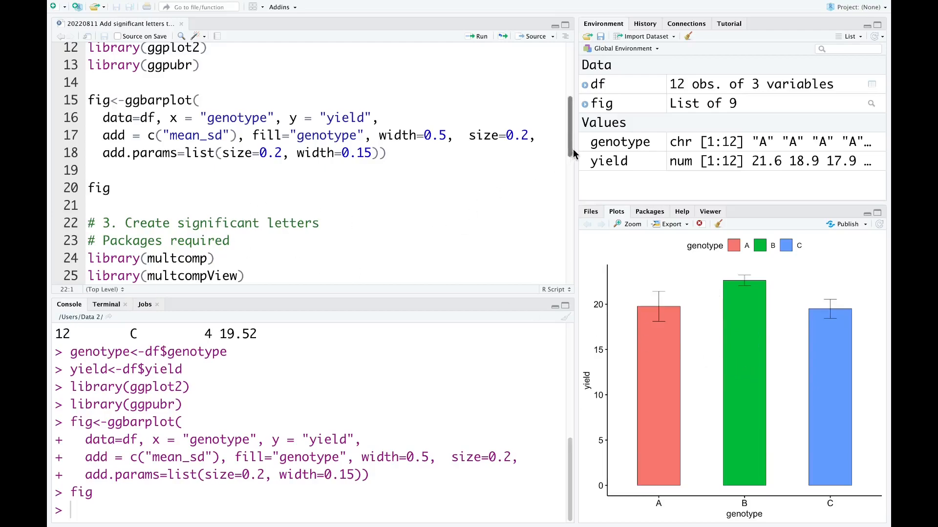
Load the multcomp, multcompView and dplyr packages.
{"action": "scroll", "scroll_direction": "down", "scroll_amount": 3}
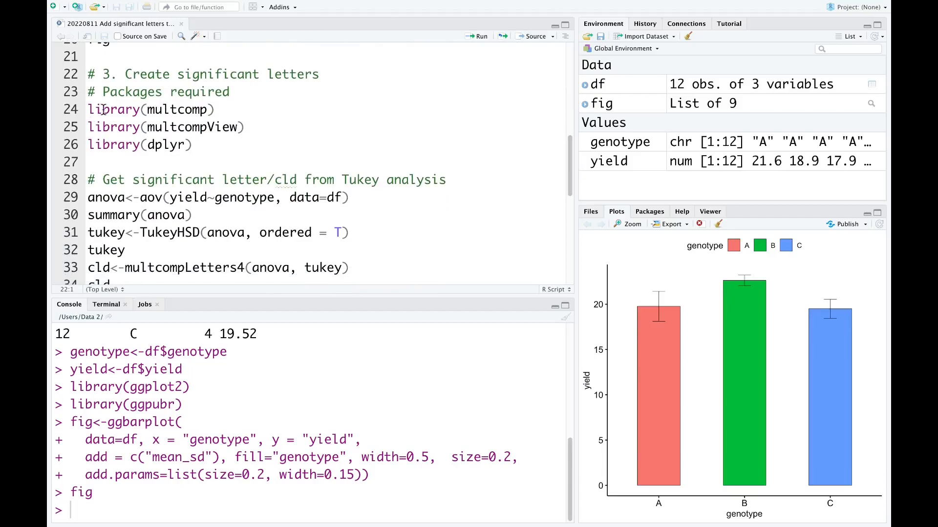
{"action": "mouse_move", "coordinate": [140, 133]}
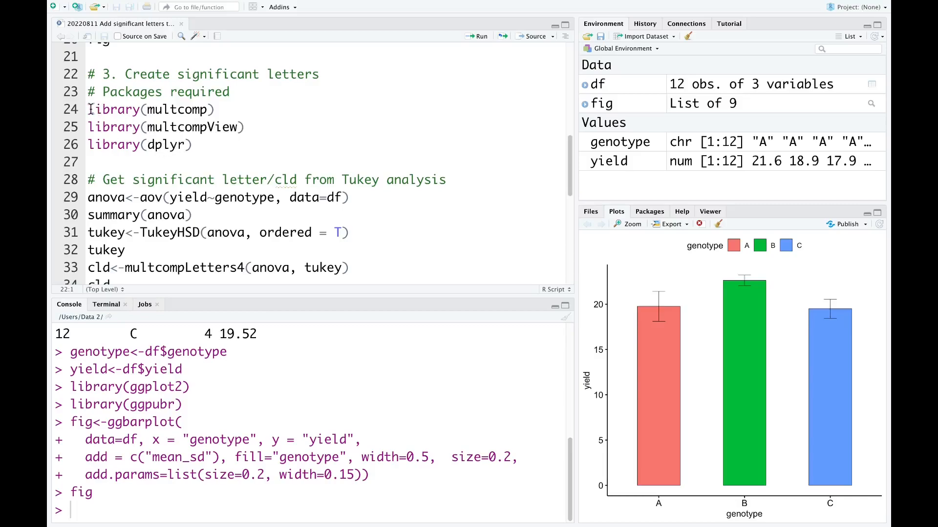
{"action": "left_click_drag", "start_coordinate": [88, 109], "coordinate": [192, 145]}
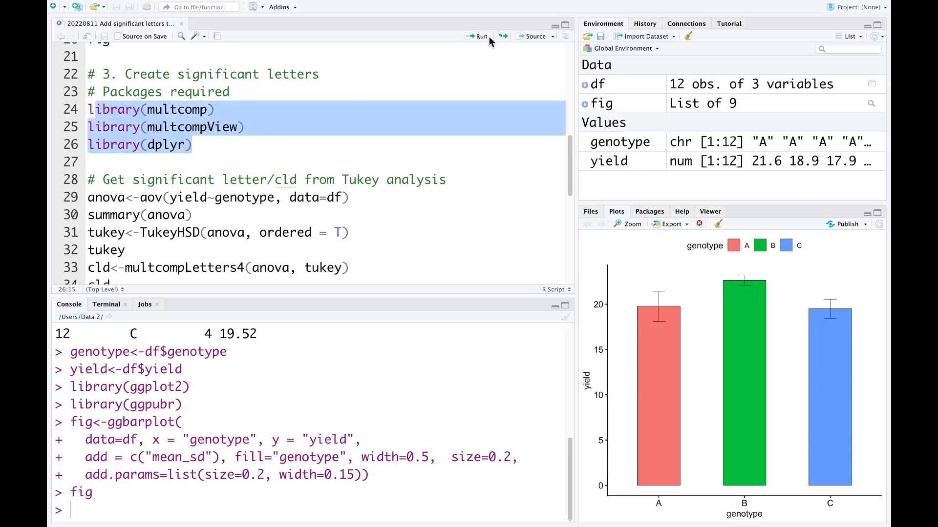
{"action": "left_click", "coordinate": [480, 36]}
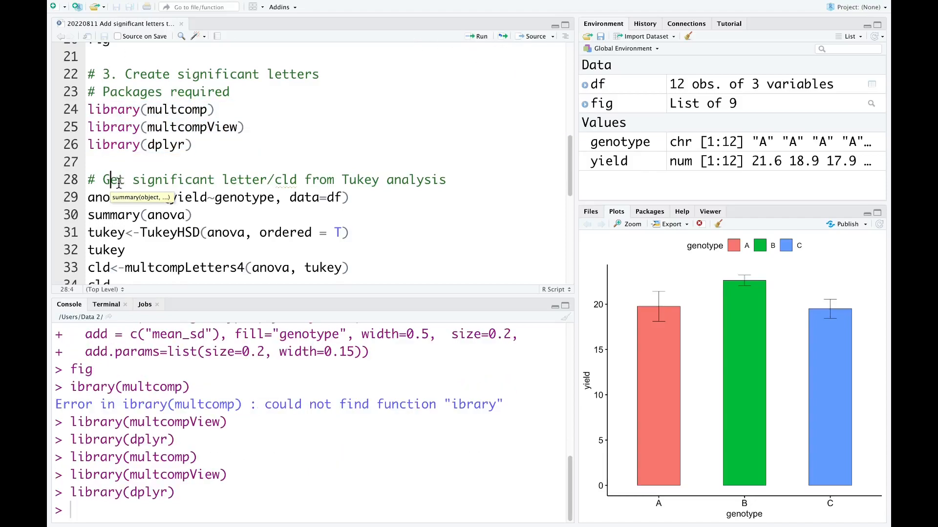
{"action": "mouse_move", "coordinate": [243, 184]}
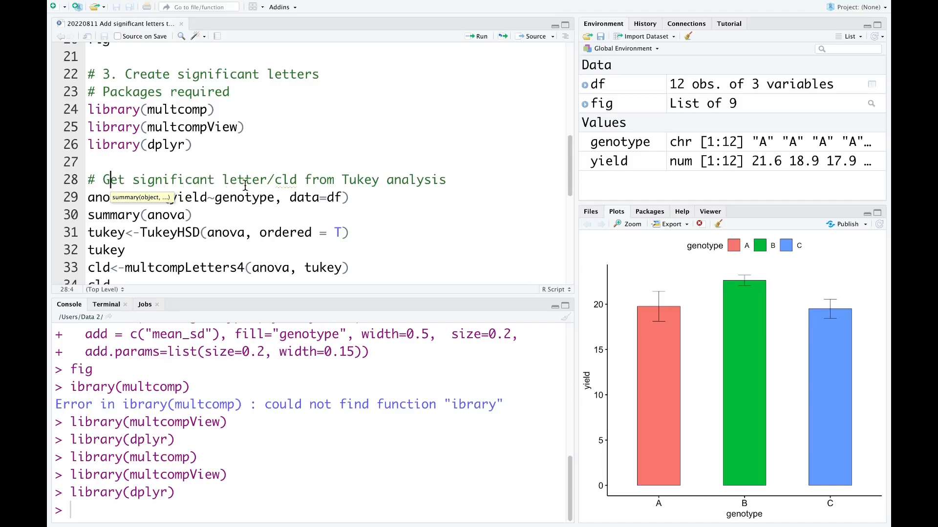
{"action": "mouse_move", "coordinate": [287, 185]}
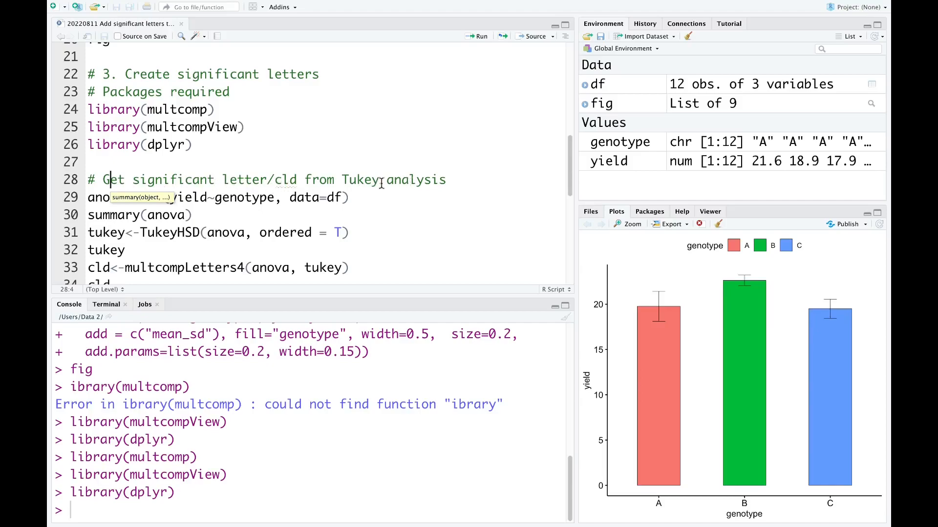
Fit the aov of yield by genotype and print its TukeyHSD pairwise comparisons.
{"action": "scroll", "scroll_direction": "down", "scroll_amount": 3}
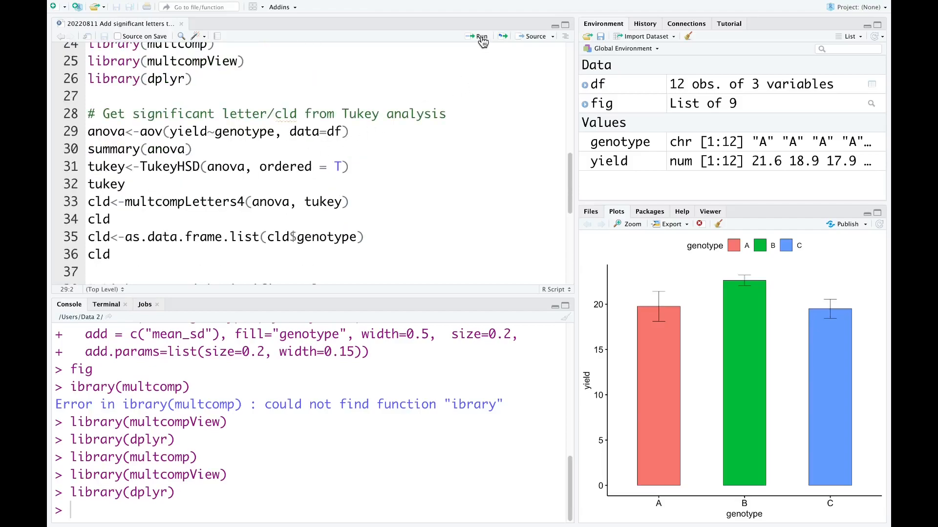
{"action": "left_click", "coordinate": [479, 36]}
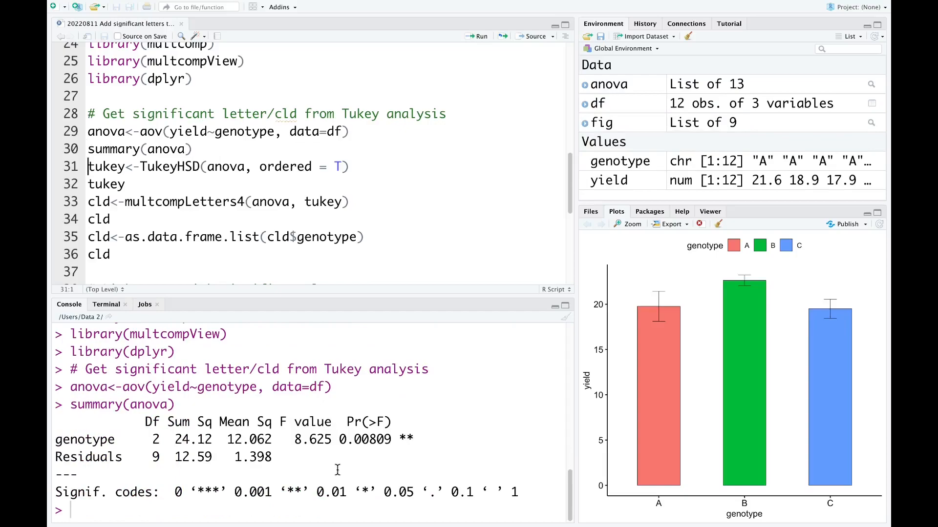
{"action": "mouse_move", "coordinate": [207, 460]}
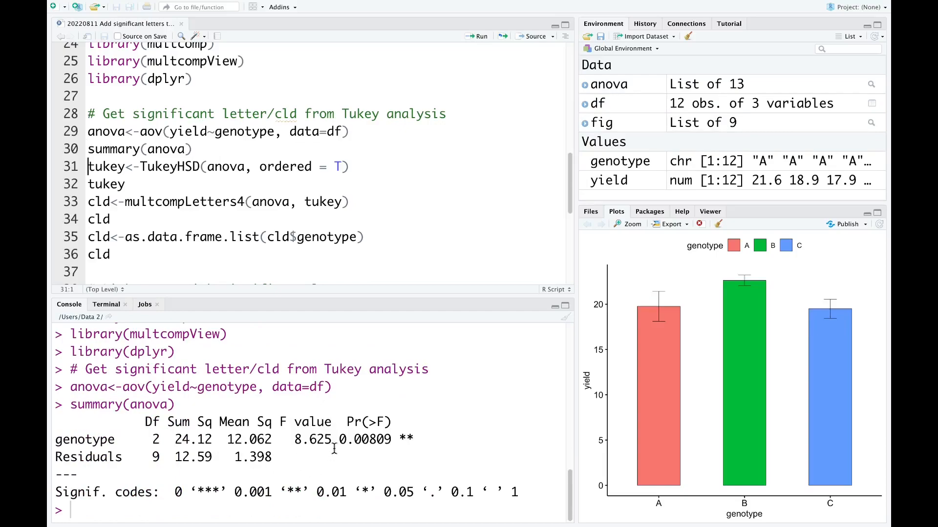
{"action": "mouse_move", "coordinate": [318, 431]}
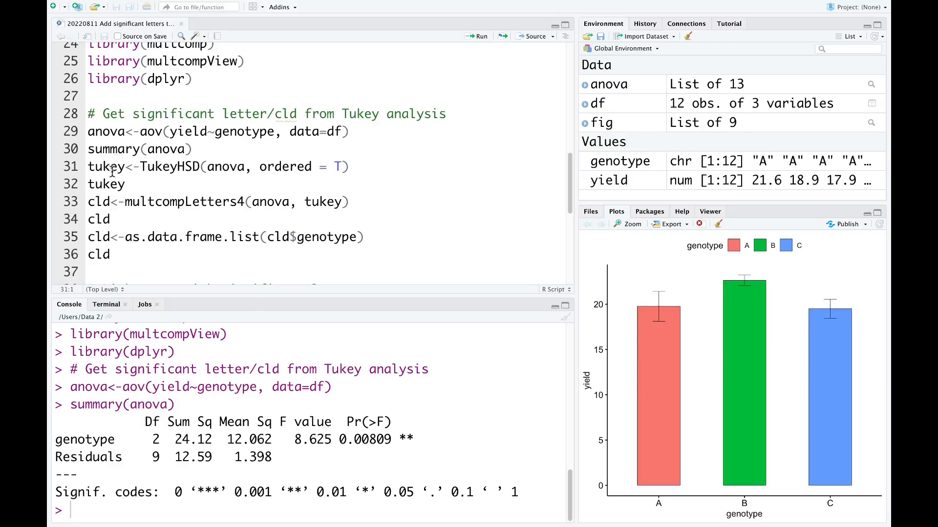
{"action": "left_click", "coordinate": [479, 36]}
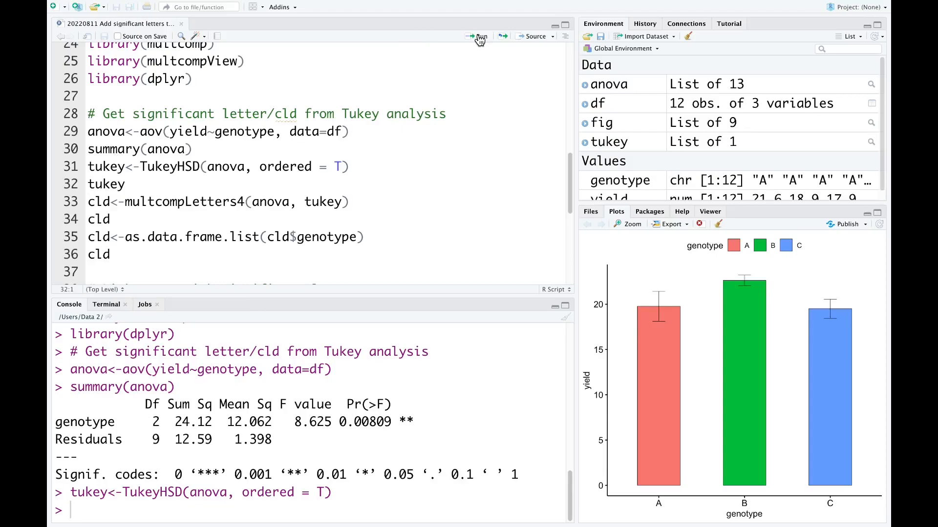
{"action": "left_click", "coordinate": [477, 36]}
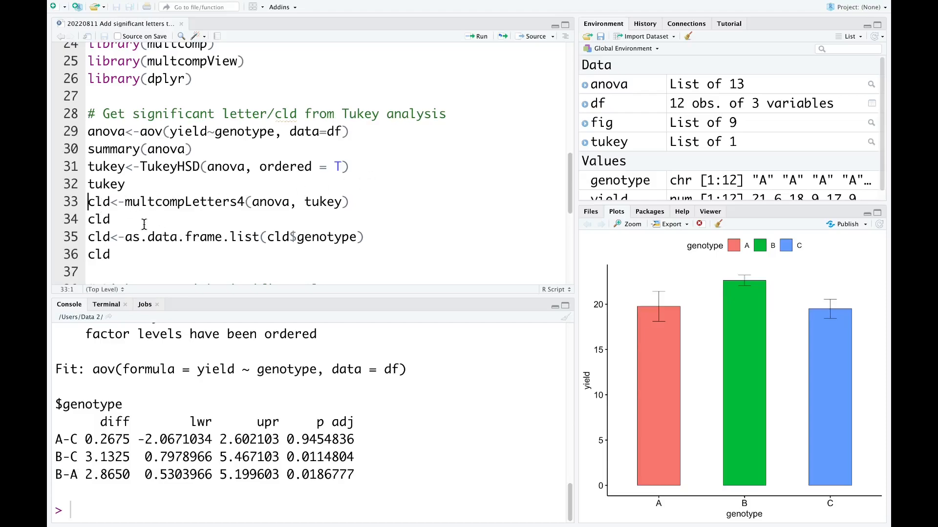
{"action": "mouse_move", "coordinate": [492, 50]}
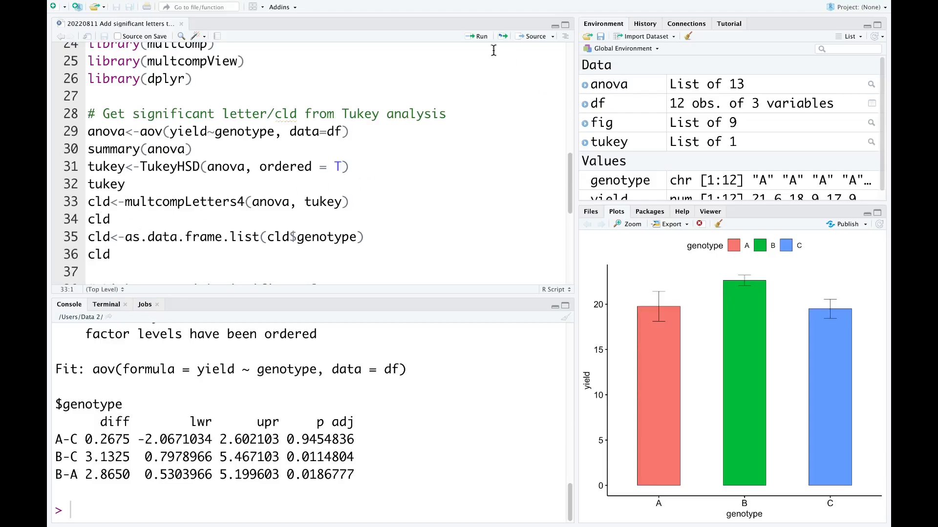
Compute the cld letters and convert them to a data frame: B 'a', A and C 'b'.
{"action": "left_click", "coordinate": [476, 36]}
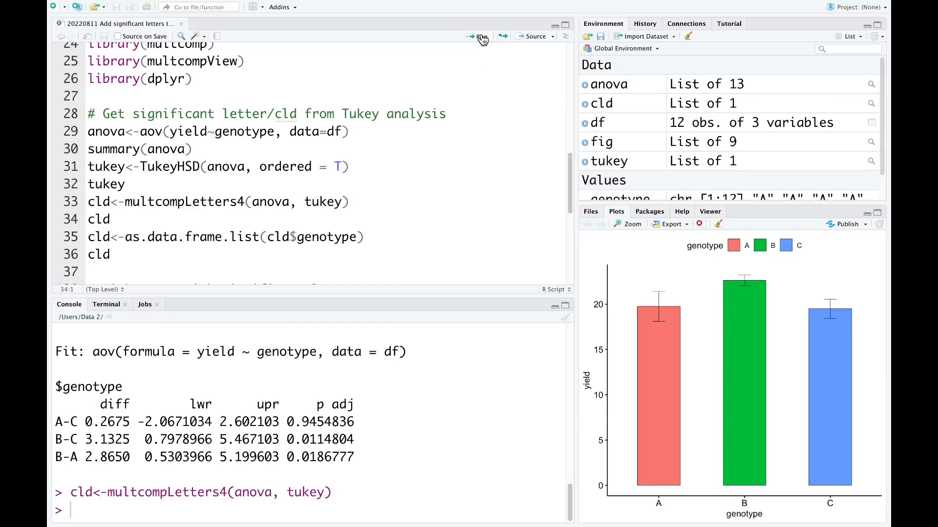
{"action": "left_click", "coordinate": [478, 36]}
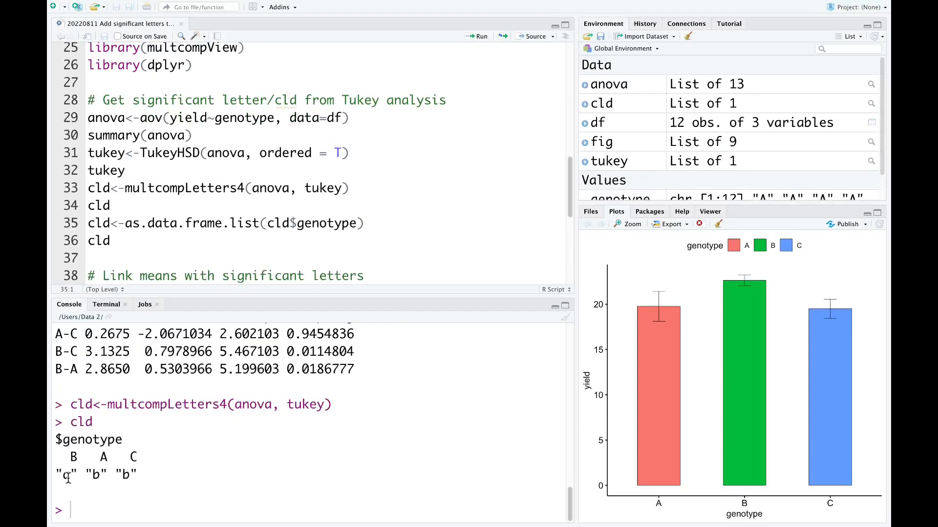
{"action": "left_click", "coordinate": [87, 222]}
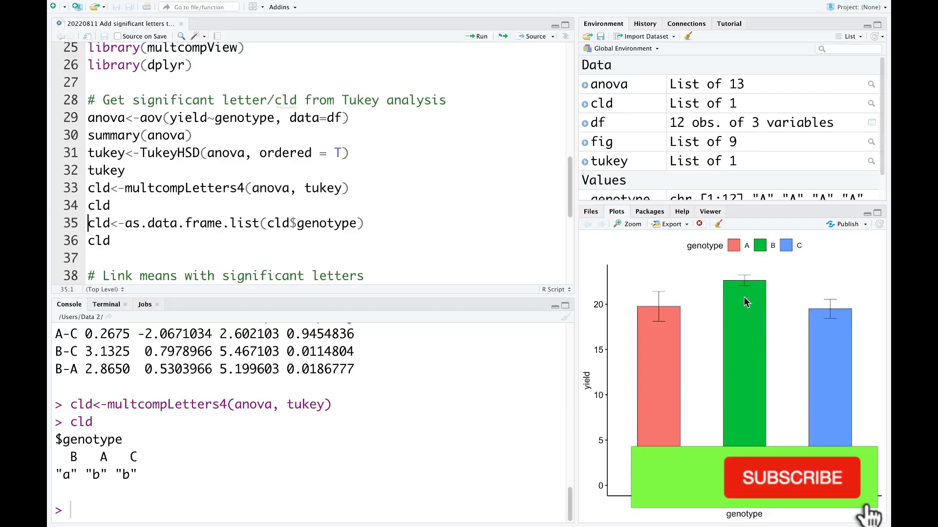
{"action": "left_click", "coordinate": [792, 477]}
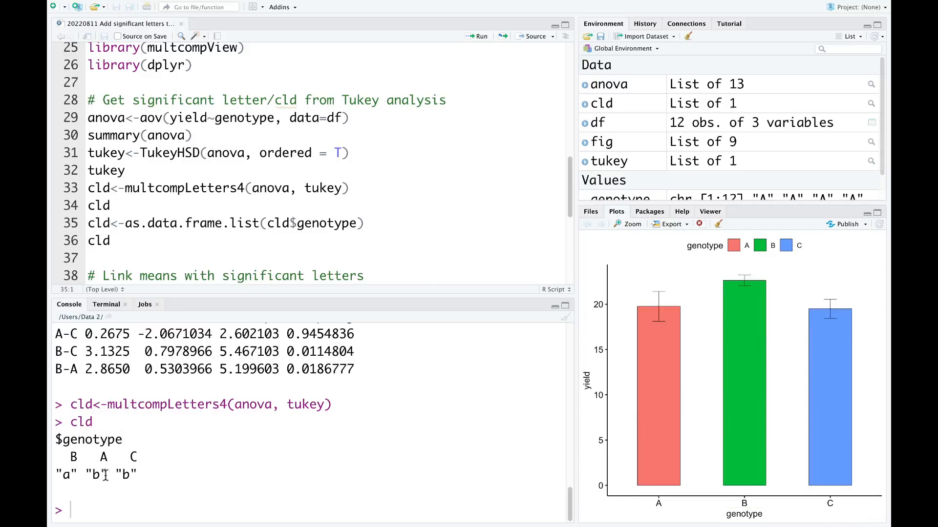
{"action": "mouse_move", "coordinate": [101, 223]}
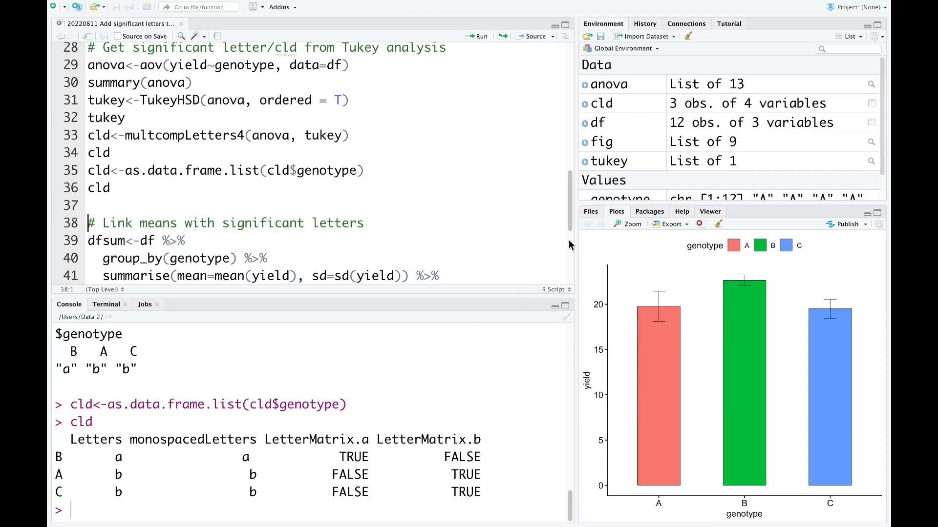
{"action": "scroll", "scroll_direction": "down", "scroll_amount": 3}
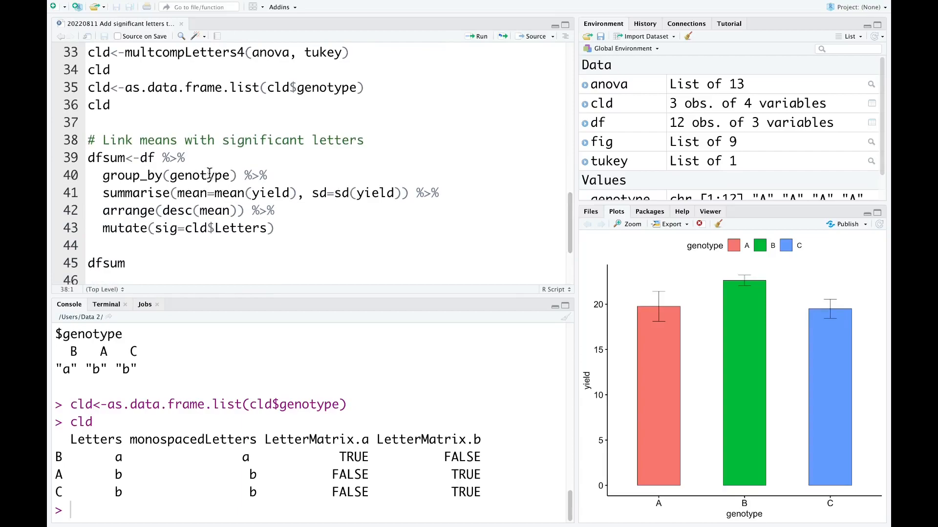
{"action": "mouse_move", "coordinate": [394, 151]}
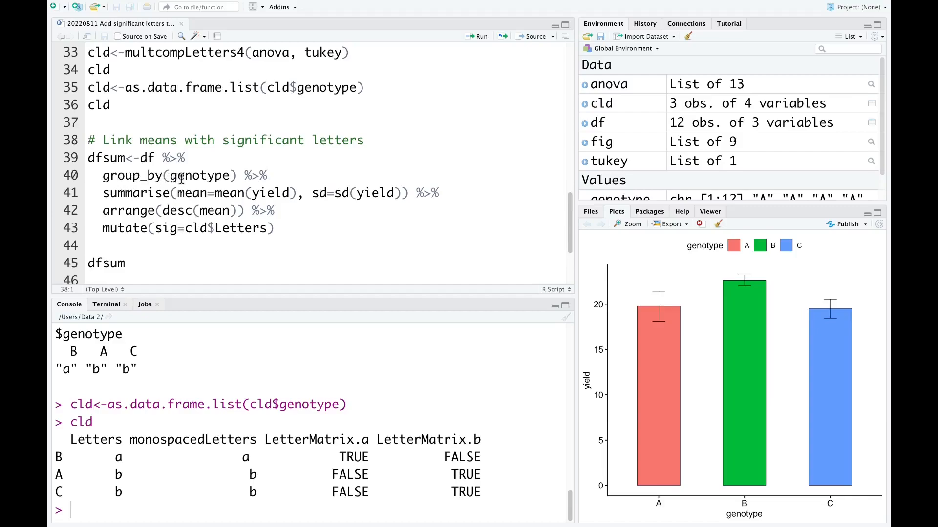
{"action": "mouse_move", "coordinate": [192, 192]}
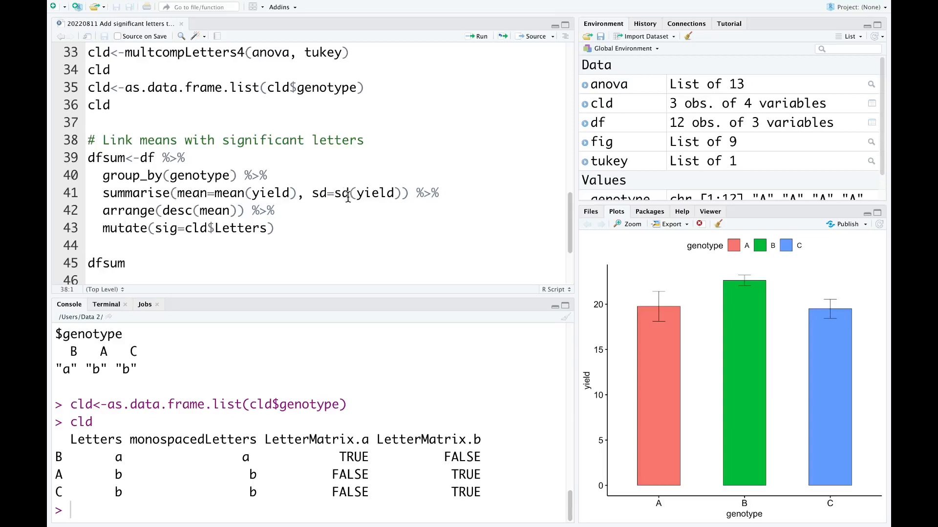
{"action": "mouse_move", "coordinate": [156, 197]}
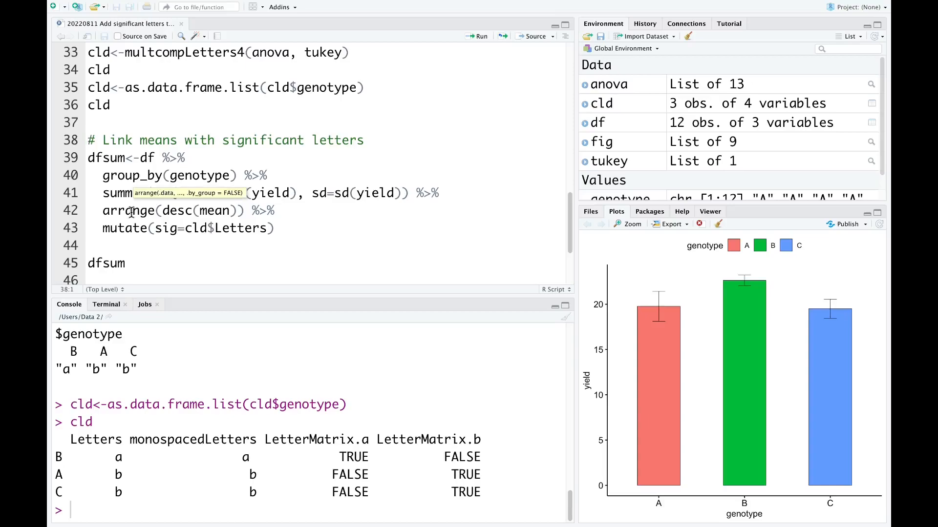
{"action": "mouse_move", "coordinate": [190, 217]}
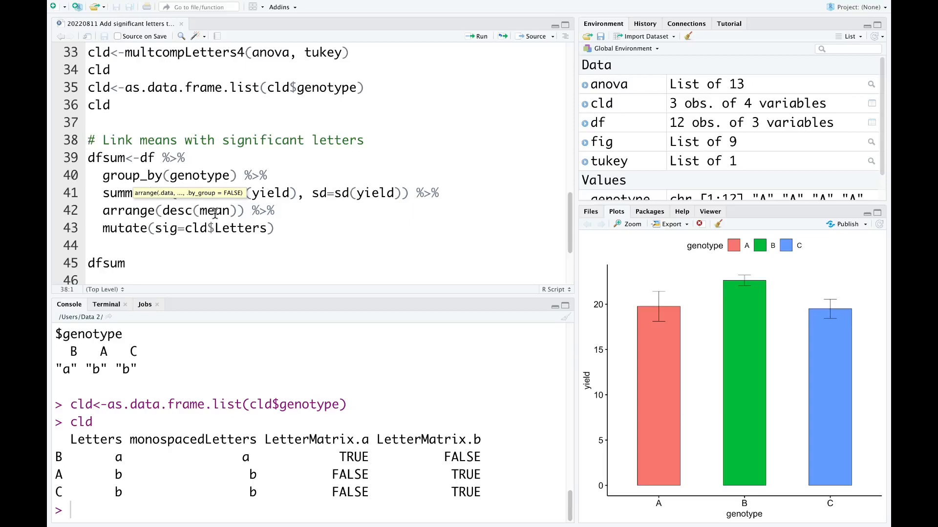
{"action": "mouse_move", "coordinate": [127, 235]}
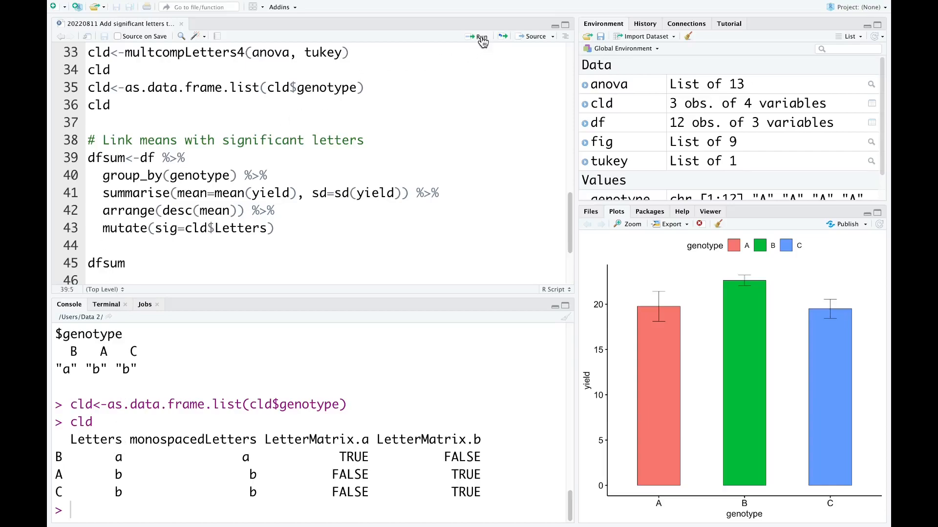
Run the group_by/summarise/arrange/mutate pipeline to print dfsum with mean, sd and sig per genotype.
{"action": "left_click", "coordinate": [480, 36]}
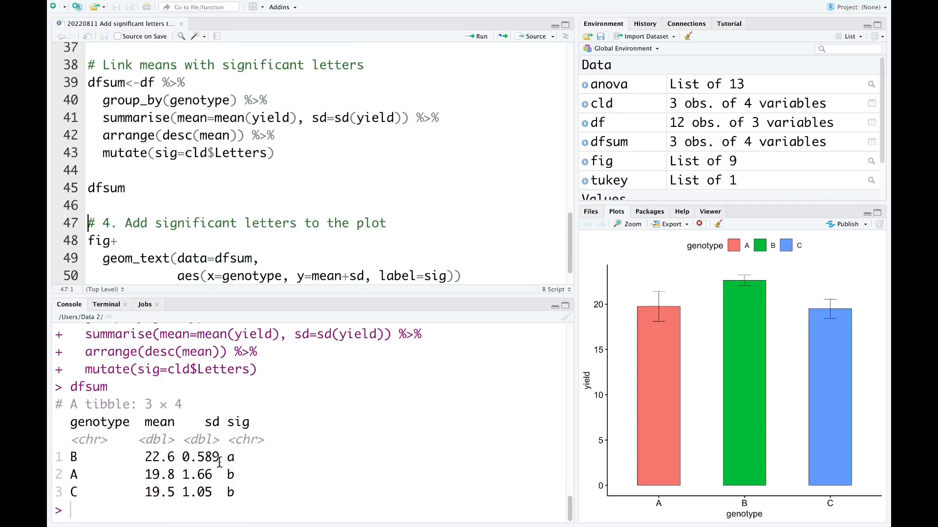
{"action": "mouse_move", "coordinate": [141, 479]}
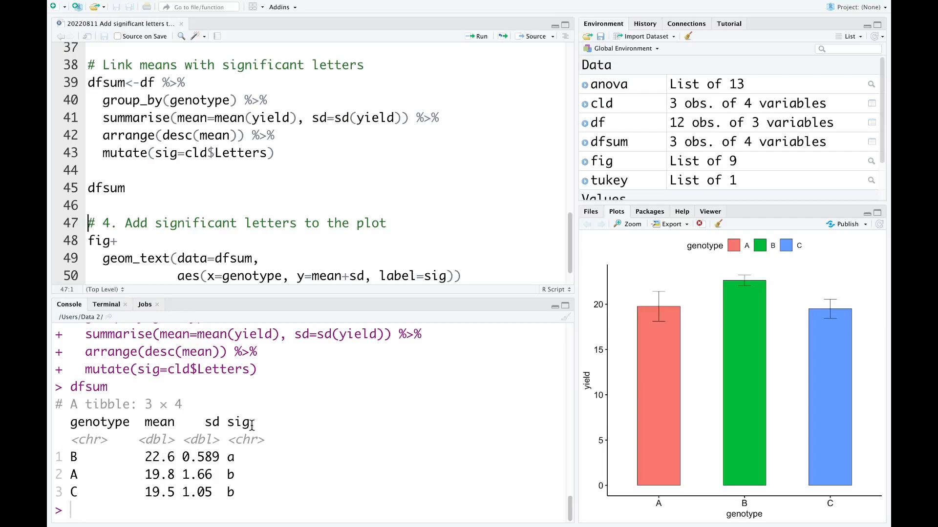
{"action": "mouse_move", "coordinate": [551, 244]}
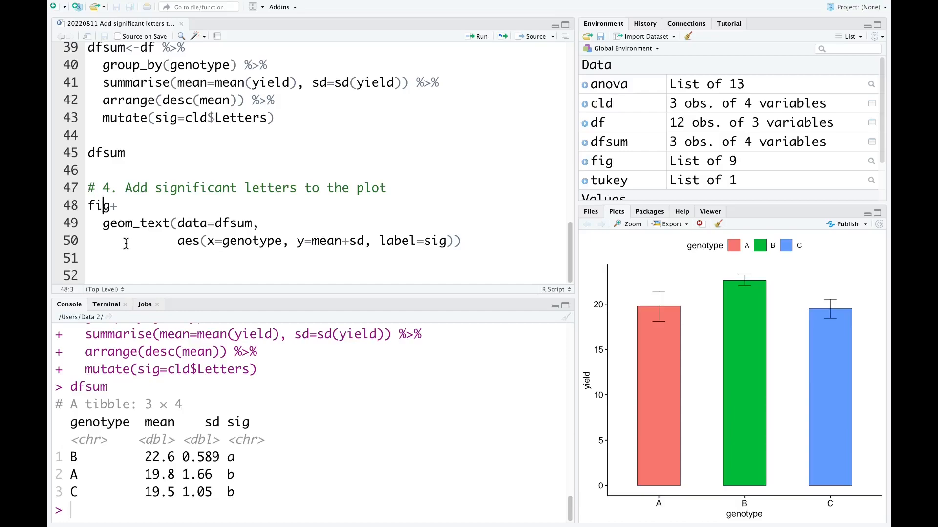
{"action": "mouse_move", "coordinate": [162, 233]}
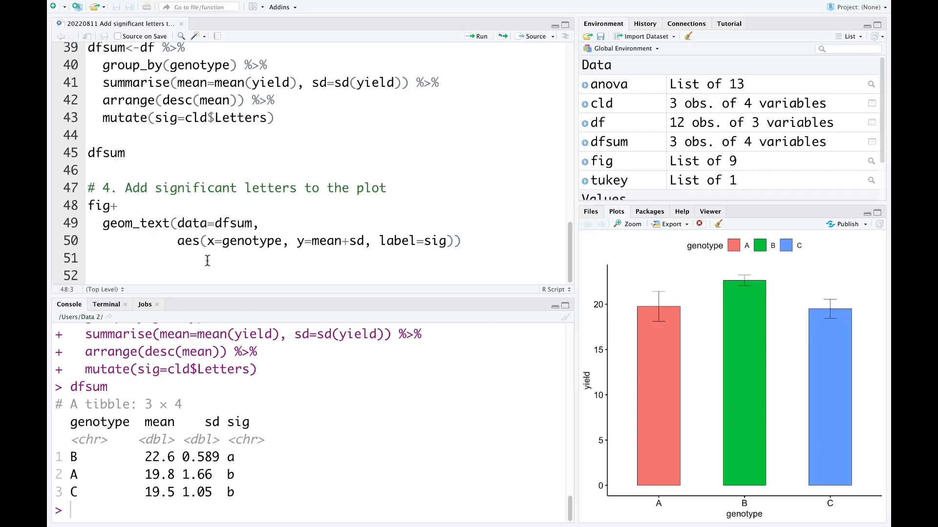
{"action": "mouse_move", "coordinate": [209, 242]}
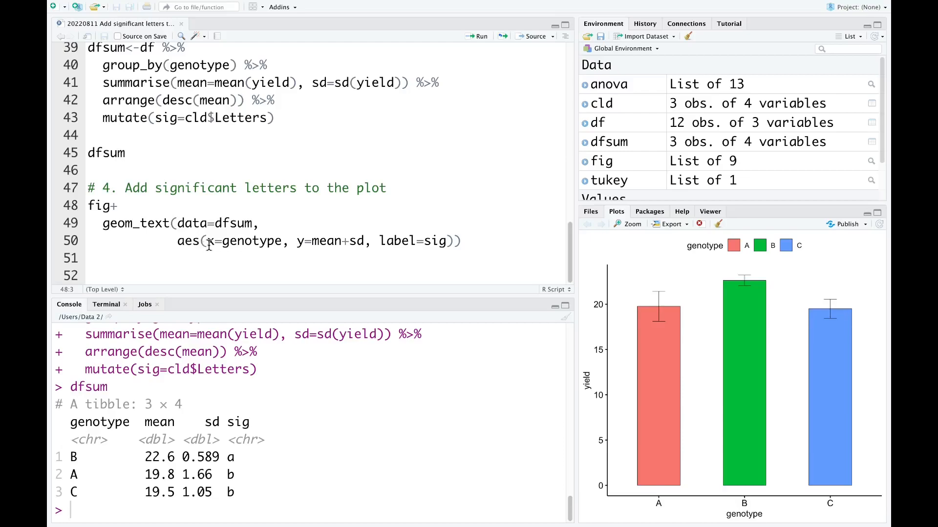
{"action": "mouse_move", "coordinate": [303, 250]}
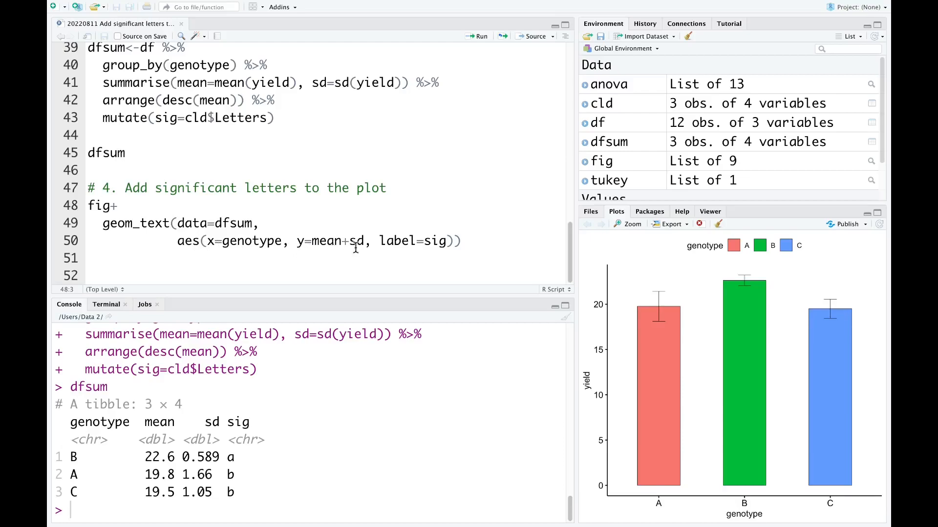
{"action": "mouse_move", "coordinate": [434, 250]}
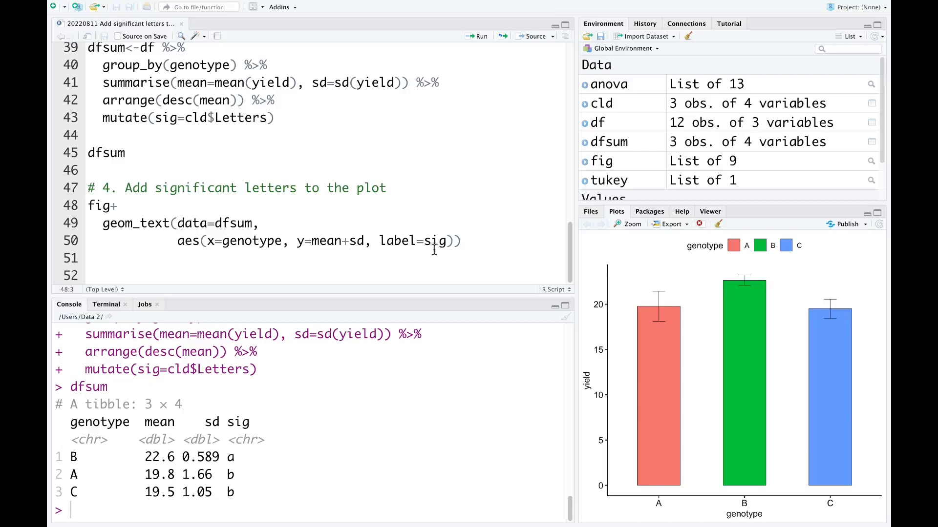
{"action": "mouse_move", "coordinate": [481, 36]}
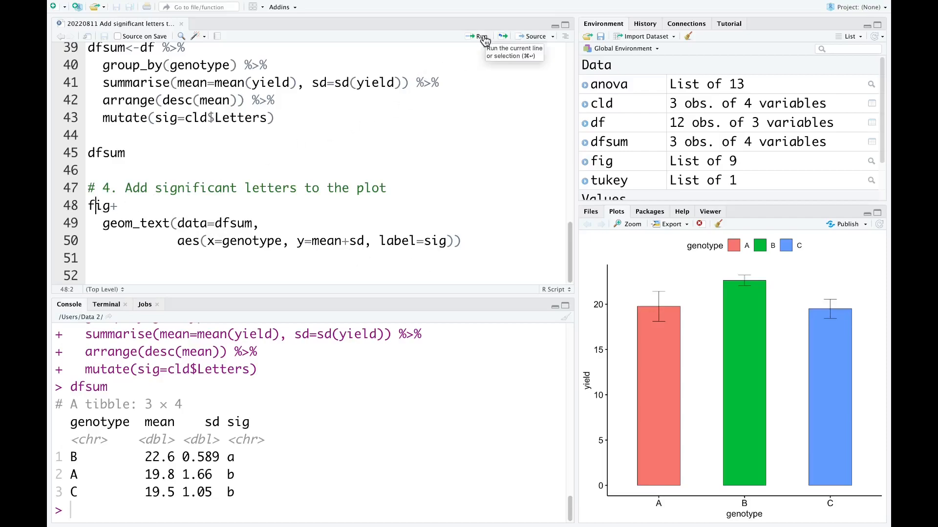
Run fig + geom_text(data=dfsum, y=mean+sd, label=sig) to draw 'a' and 'b' above the bars.
{"action": "left_click", "coordinate": [478, 36]}
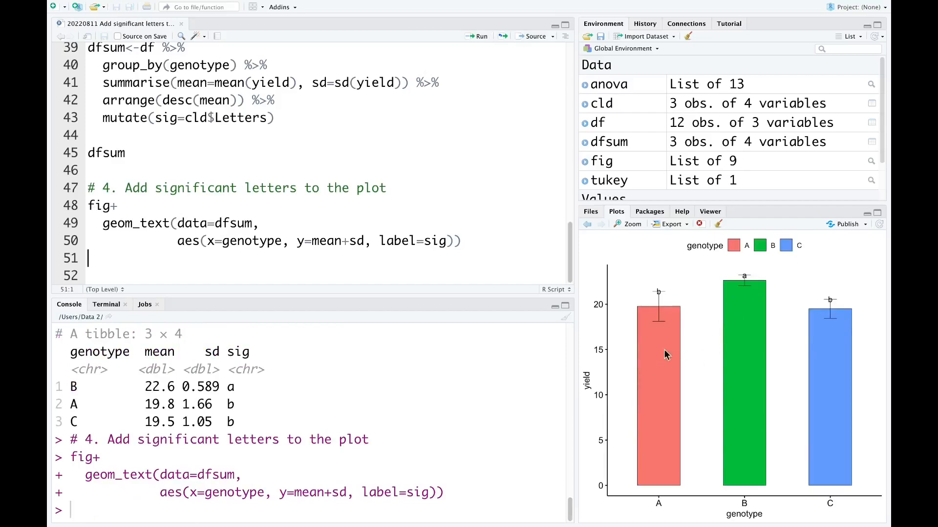
{"action": "mouse_move", "coordinate": [662, 312]}
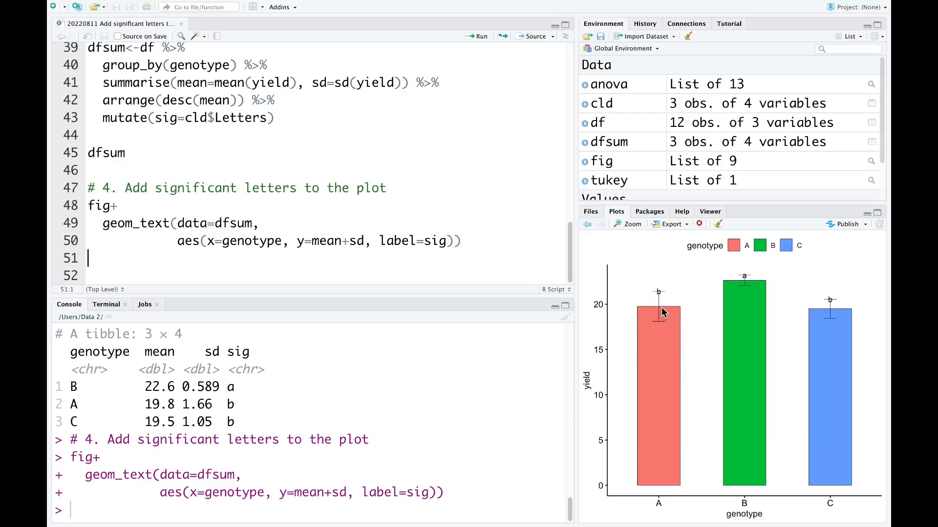
{"action": "mouse_move", "coordinate": [751, 457]}
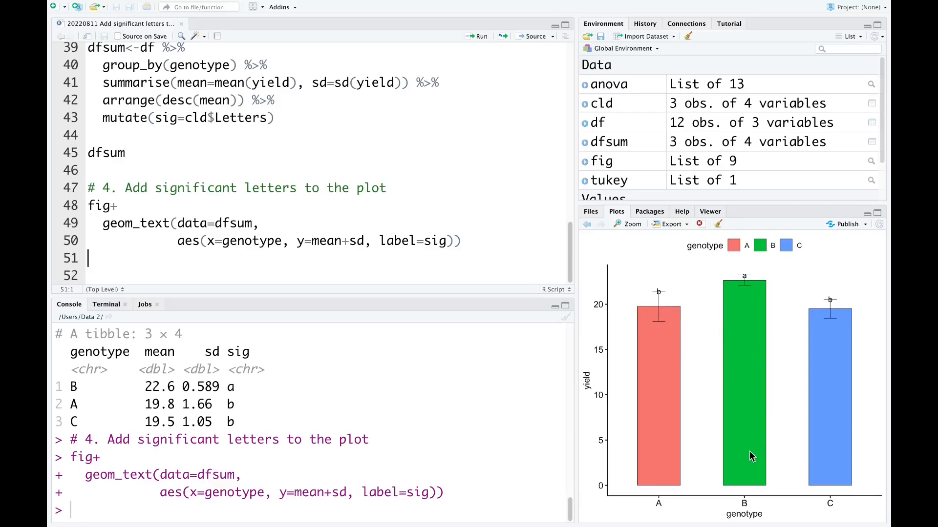
{"action": "mouse_move", "coordinate": [743, 295]}
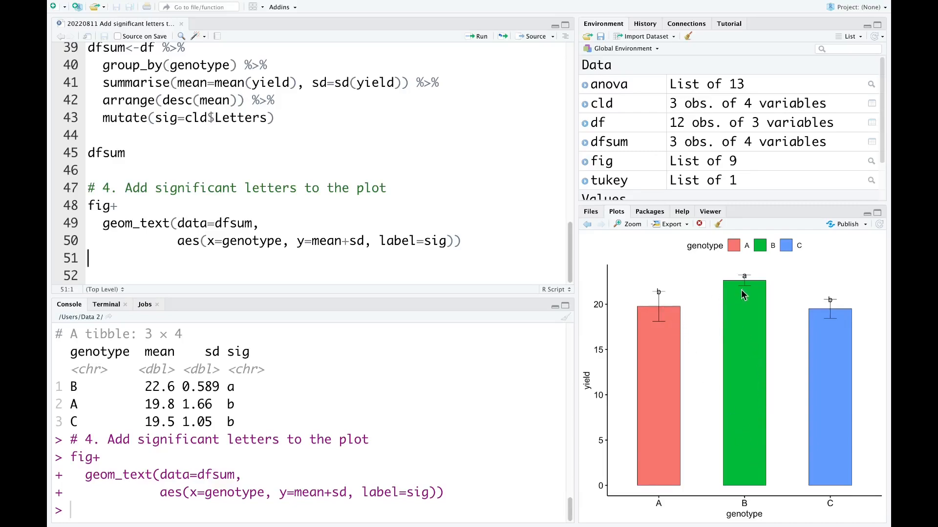
{"action": "mouse_move", "coordinate": [667, 299]}
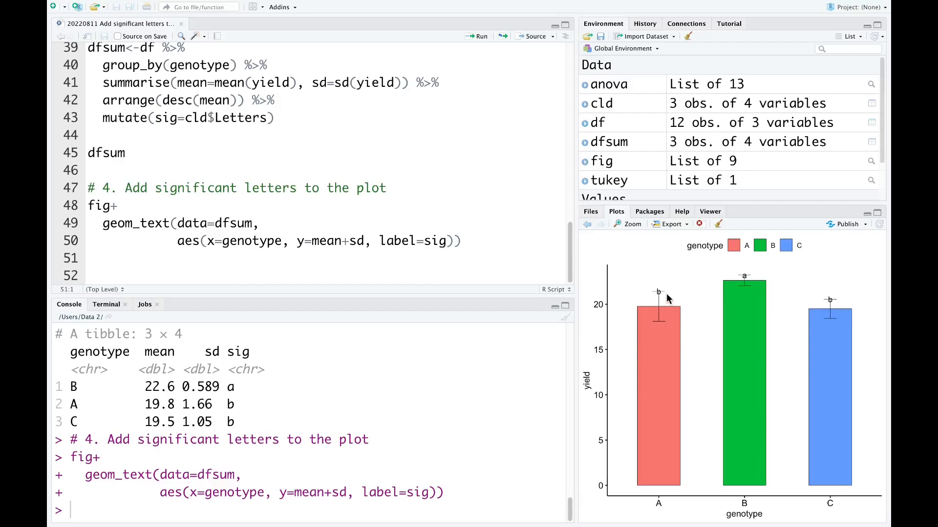
{"action": "mouse_move", "coordinate": [541, 286]}
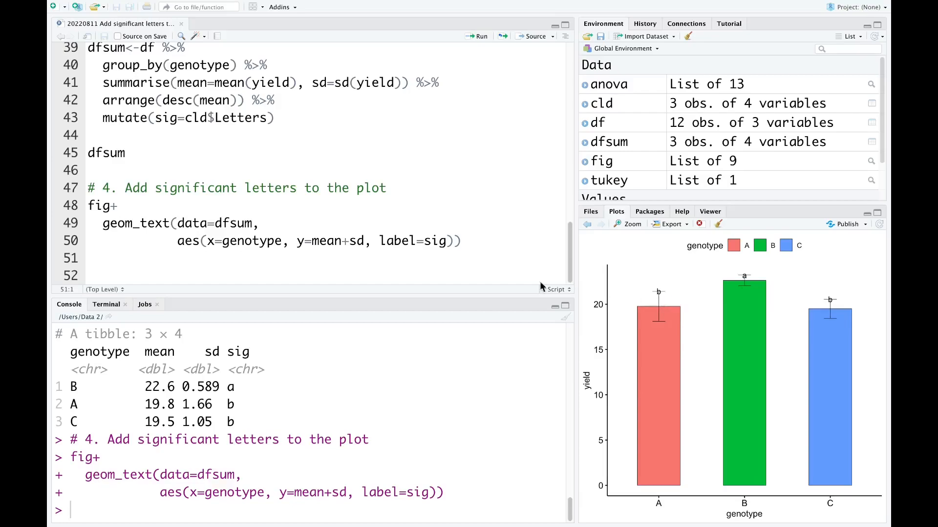
Change the label height to mean+sd+1 and redraw so the letters clear the error bars.
{"action": "left_click", "coordinate": [419, 275]}
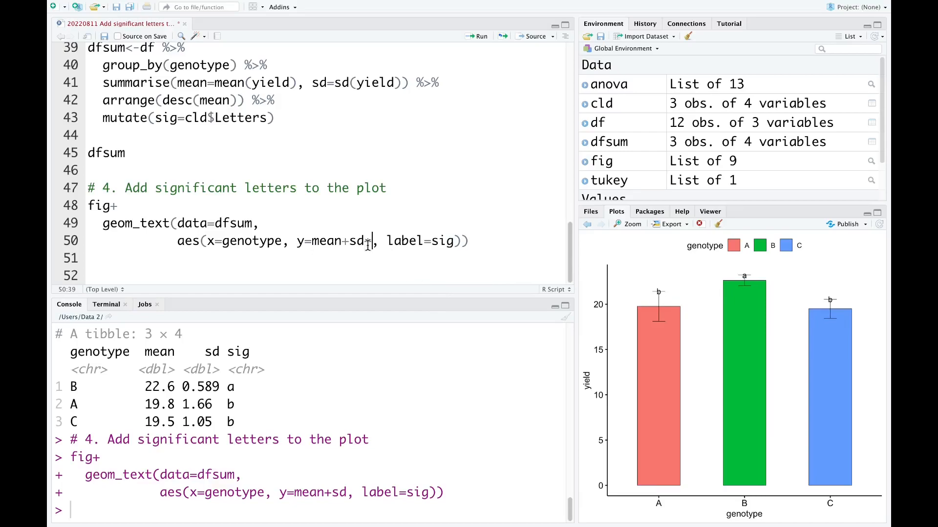
{"action": "type", "text": "+1"}
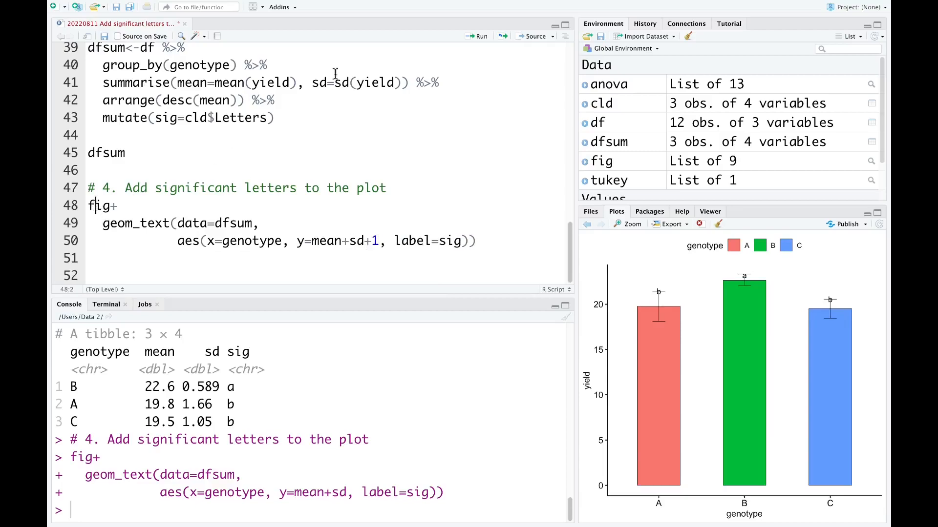
{"action": "left_click", "coordinate": [478, 36]}
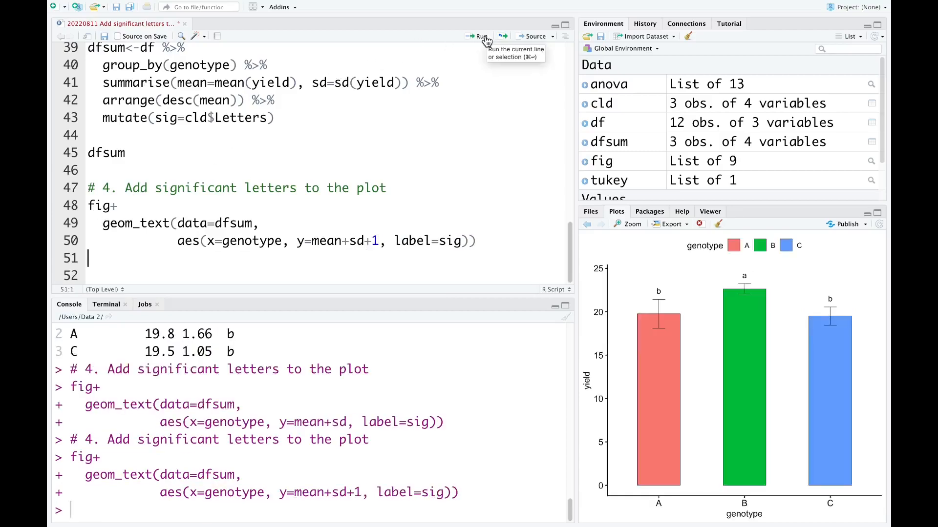